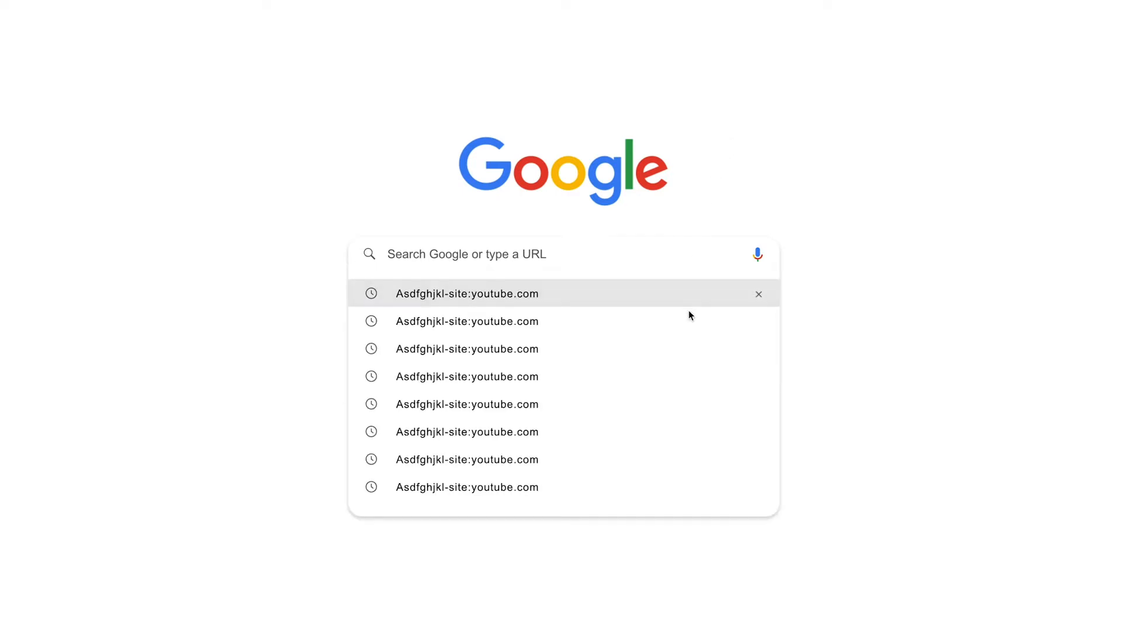
{"action": "mouse_move", "coordinate": [680, 350]}
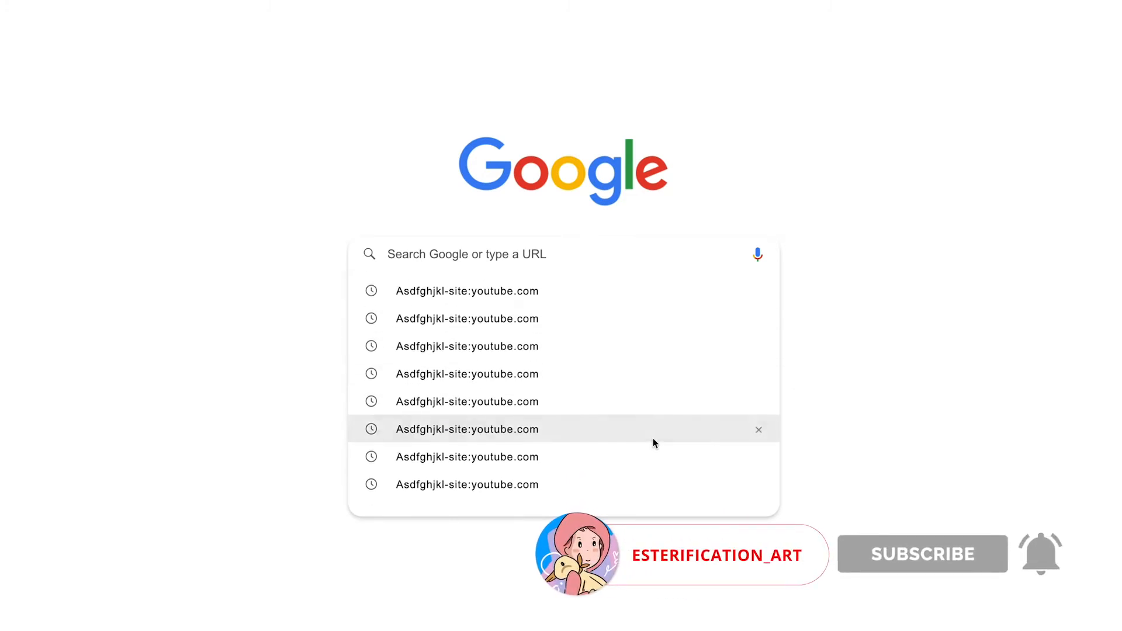
- Draw the 740×48 rounded bar below the logo, remove its border and add a drop shadow
{"action": "left_click", "coordinate": [922, 554]}
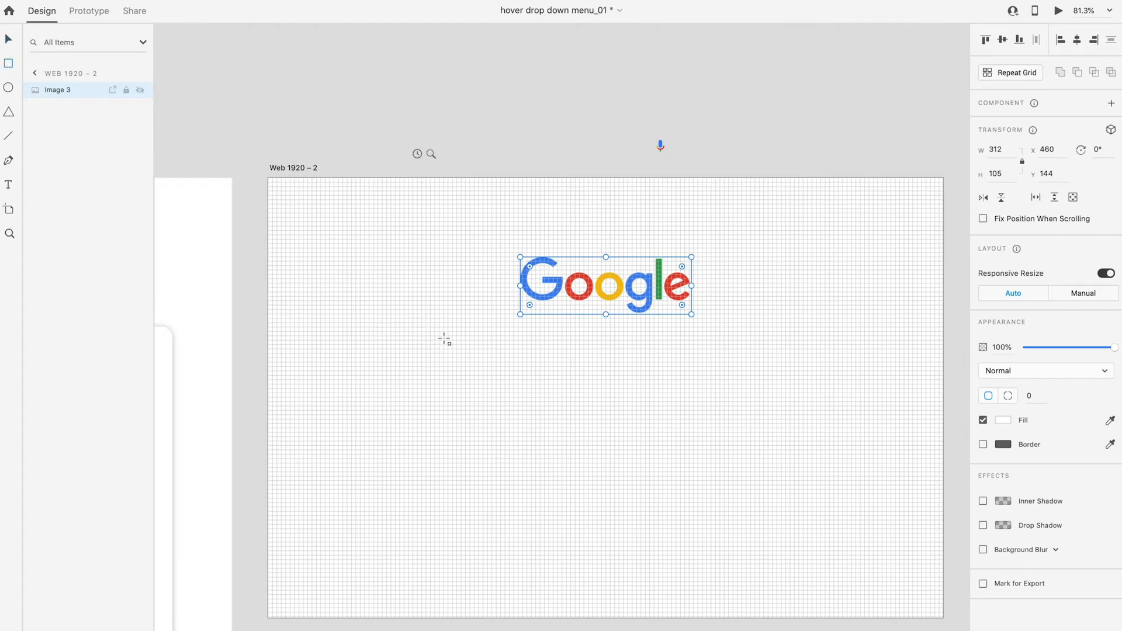
{"action": "left_click_drag", "start_coordinate": [445, 336], "coordinate": [798, 368]}
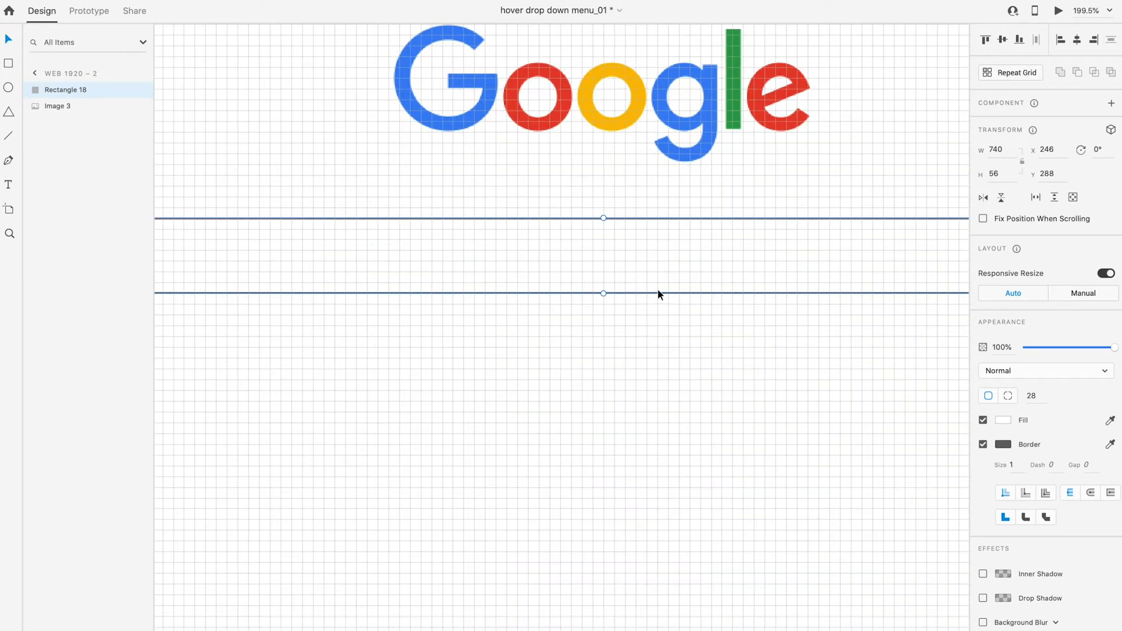
{"action": "mouse_move", "coordinate": [603, 292]}
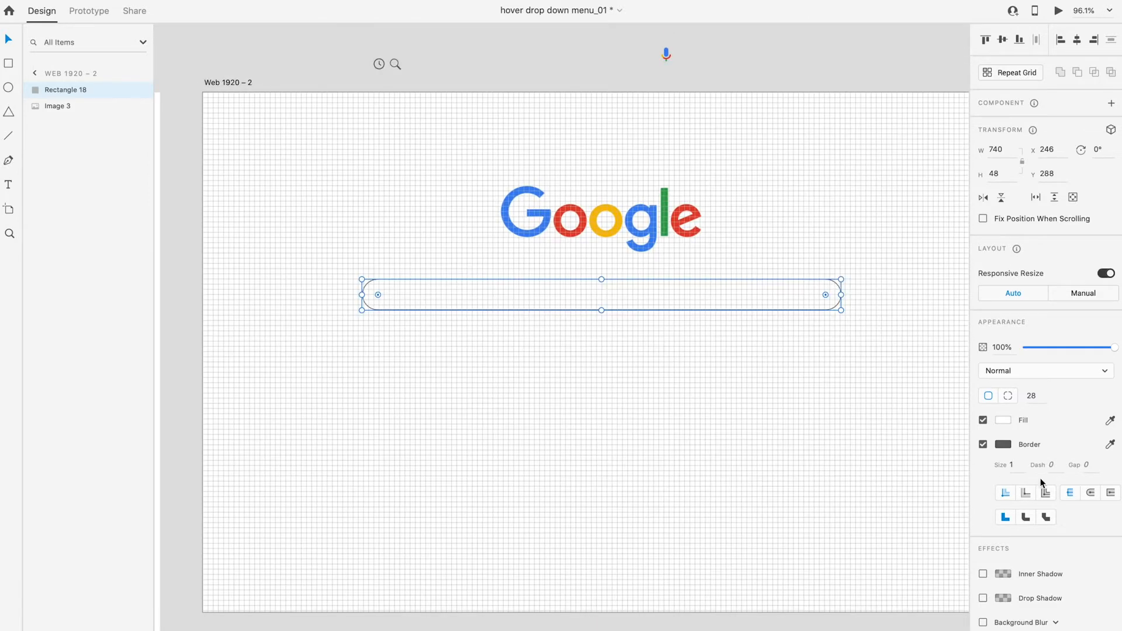
{"action": "left_click", "coordinate": [983, 444]}
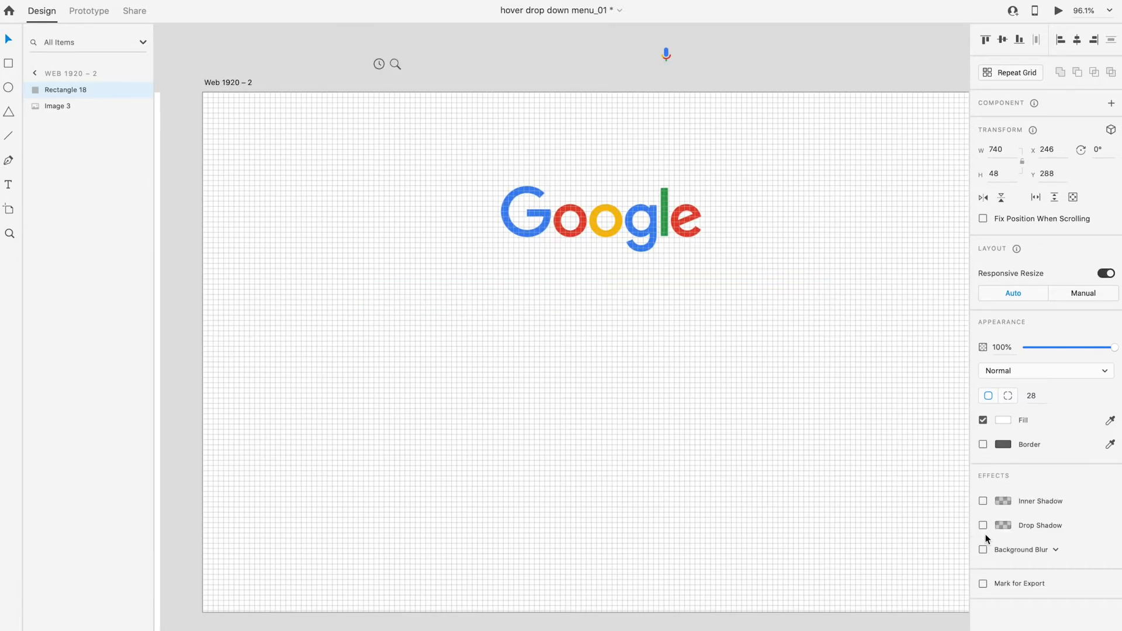
{"action": "left_click", "coordinate": [983, 525]}
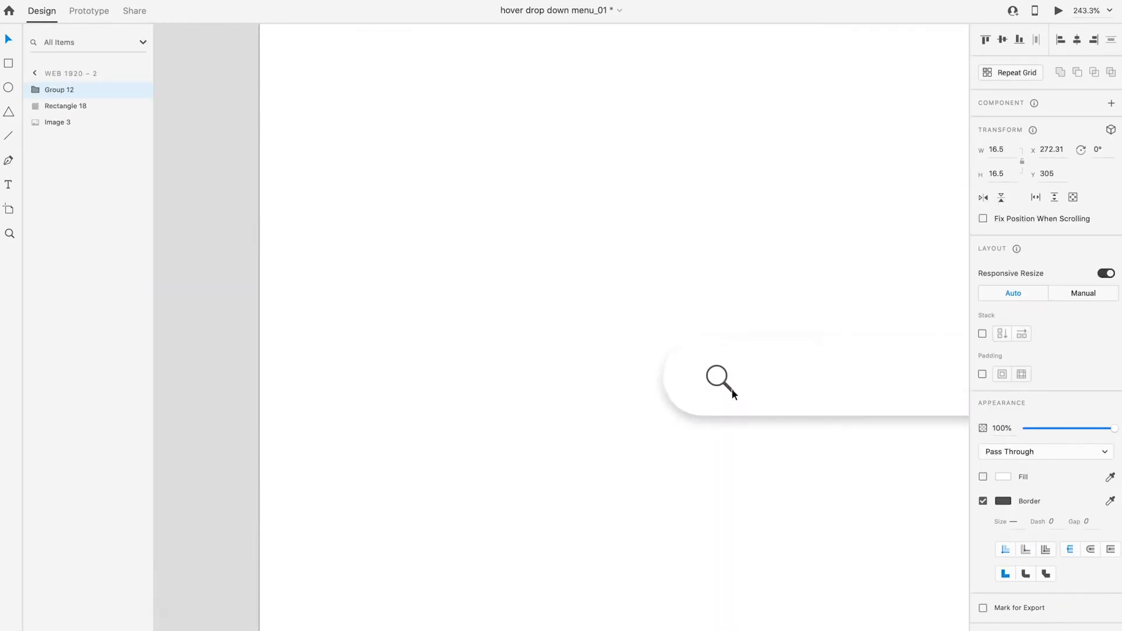
- Move the magnifier into the bar's left end and add 'Search Google or Type a URL' in Arial 16
{"action": "left_click_drag", "start_coordinate": [719, 378], "coordinate": [723, 394]}
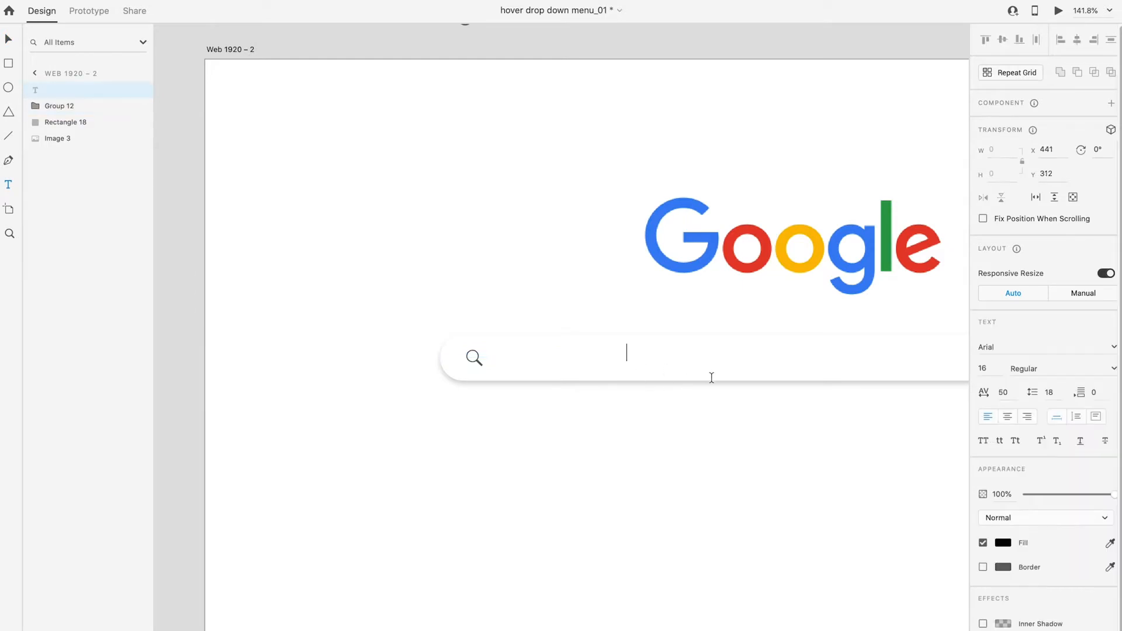
{"action": "type", "text": "Search Google o"}
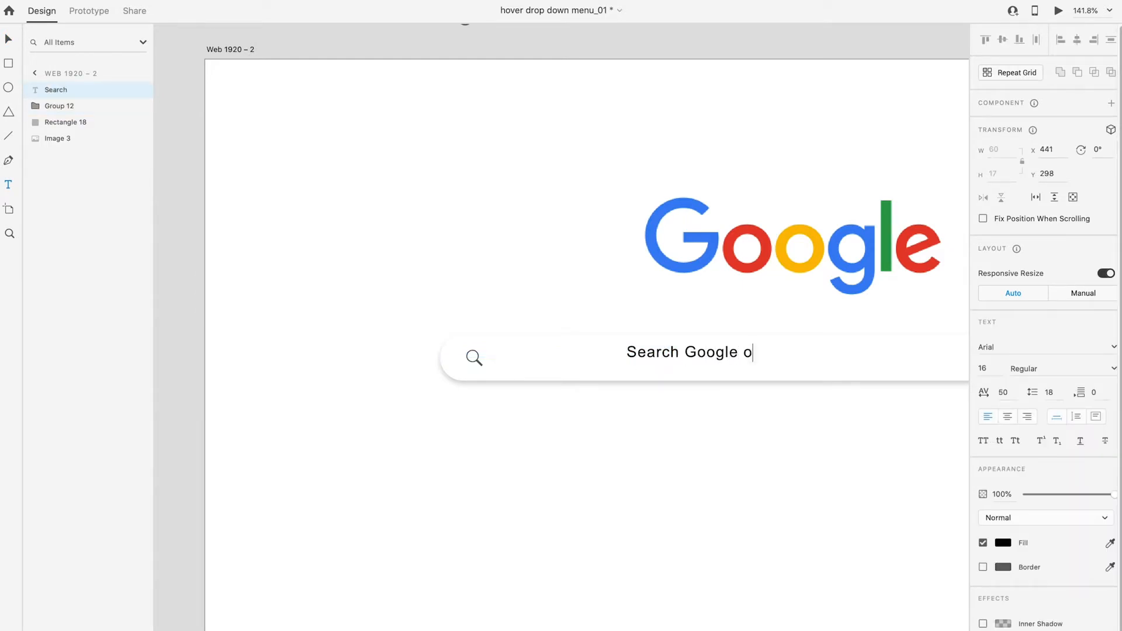
{"action": "type", "text": "r Type a URL"}
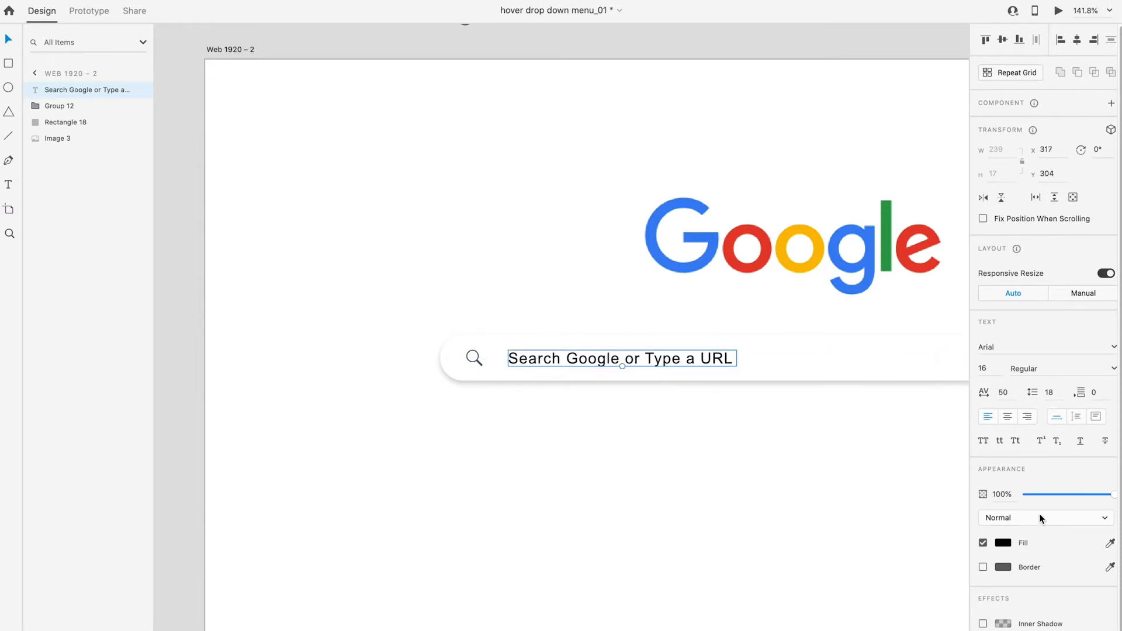
{"action": "left_click", "coordinate": [1004, 543]}
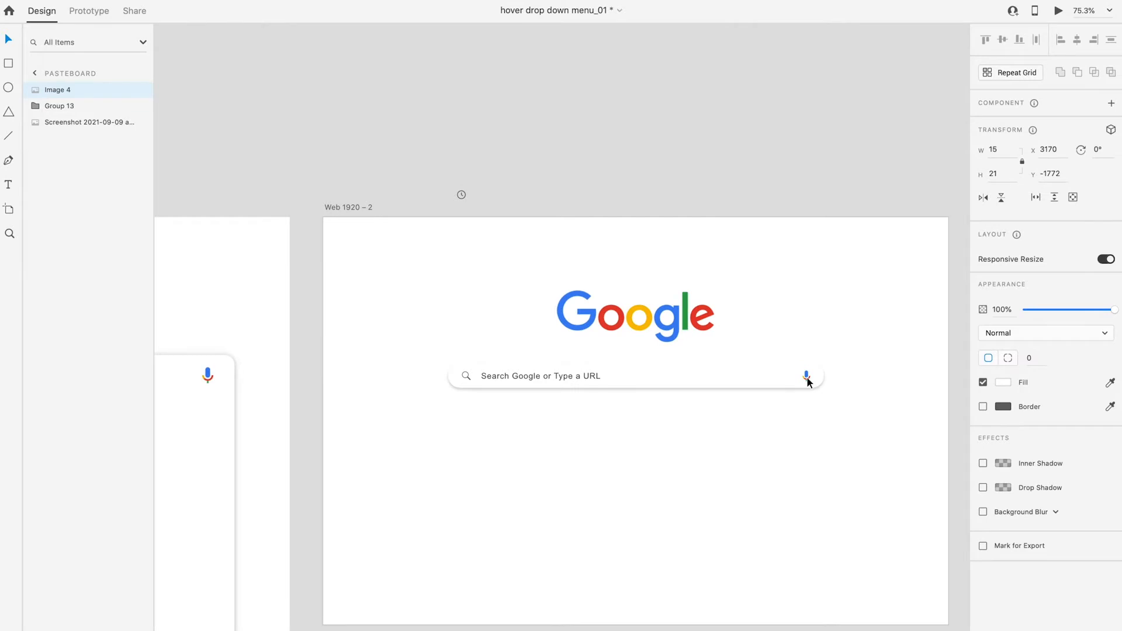
- Position the pasted blue microphone icon inside the right end of the search bar
{"action": "left_click", "coordinate": [539, 376]}
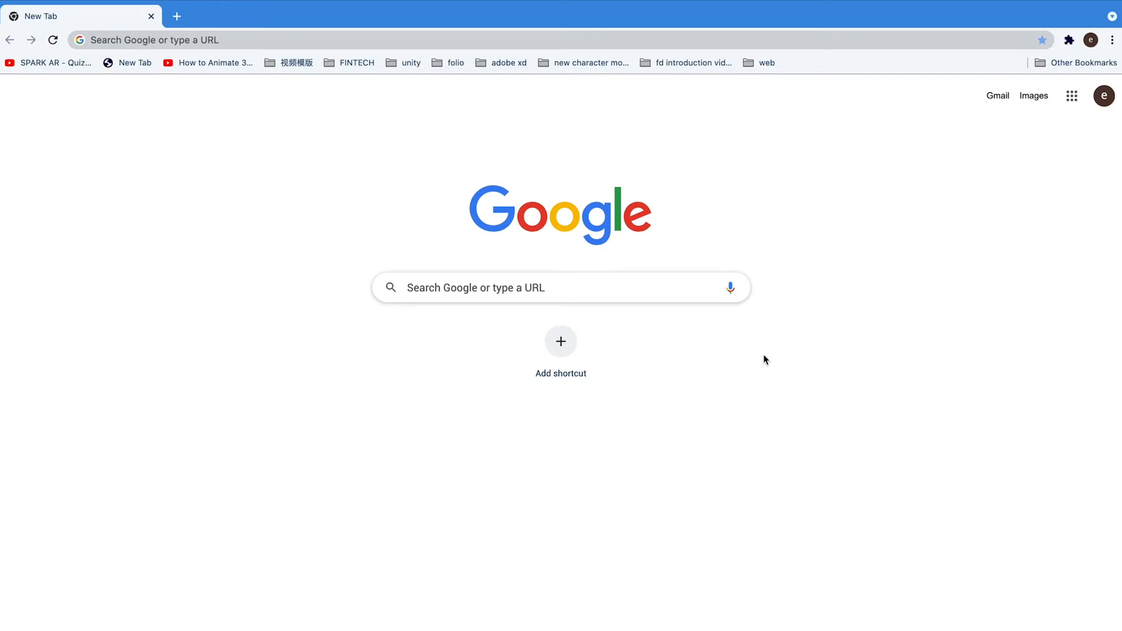
{"action": "mouse_move", "coordinate": [759, 330]}
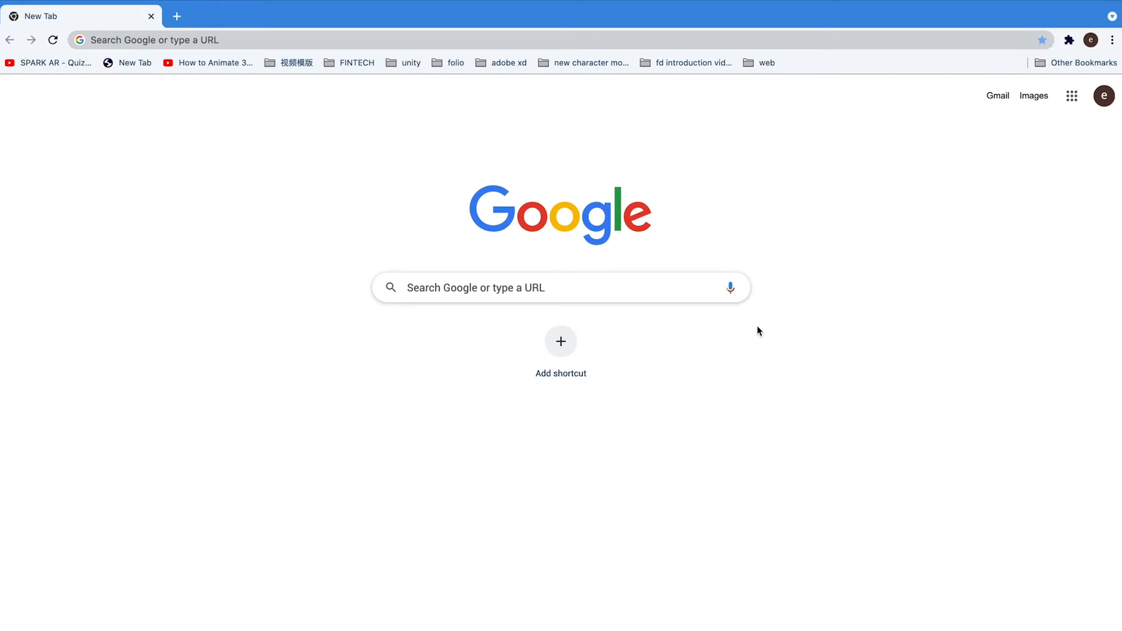
{"action": "mouse_move", "coordinate": [785, 231]}
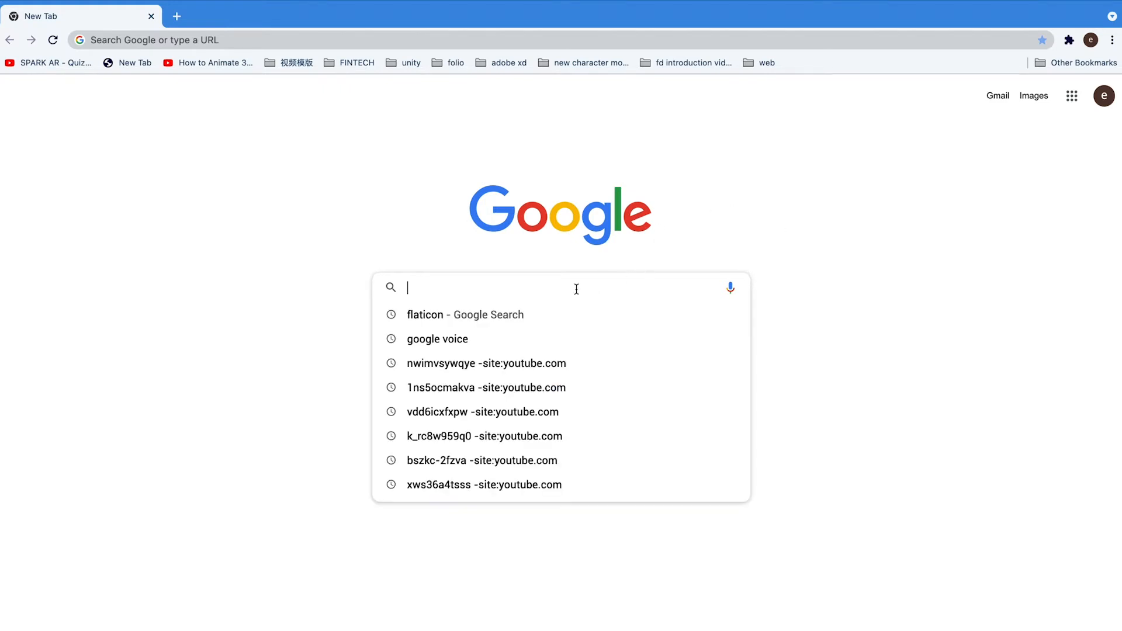
{"action": "mouse_move", "coordinate": [554, 460]}
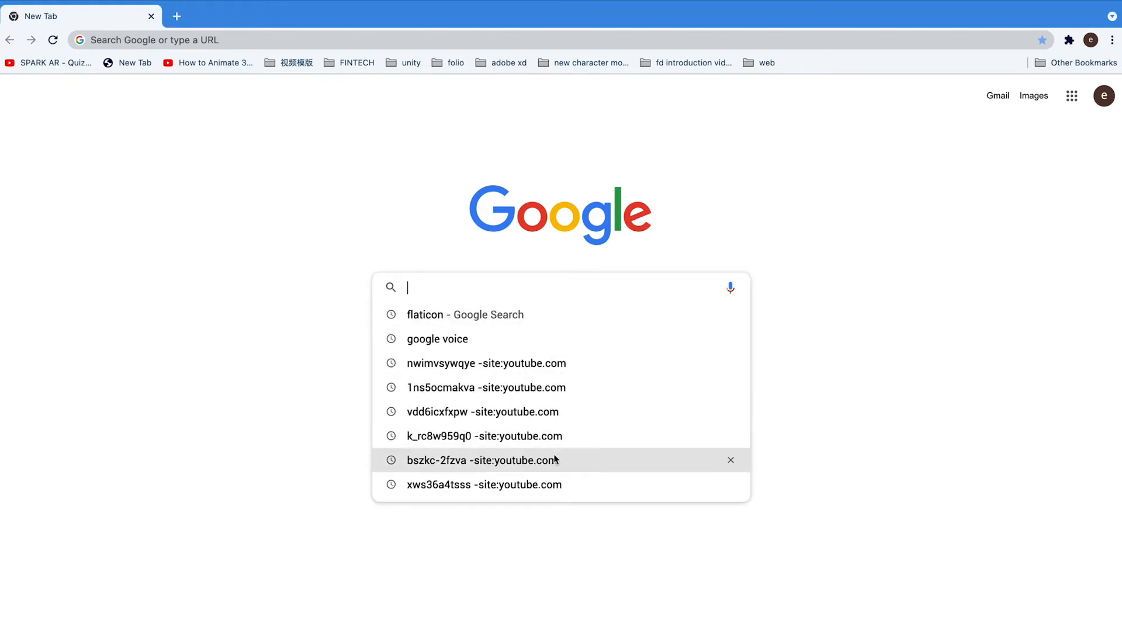
{"action": "mouse_move", "coordinate": [543, 412]}
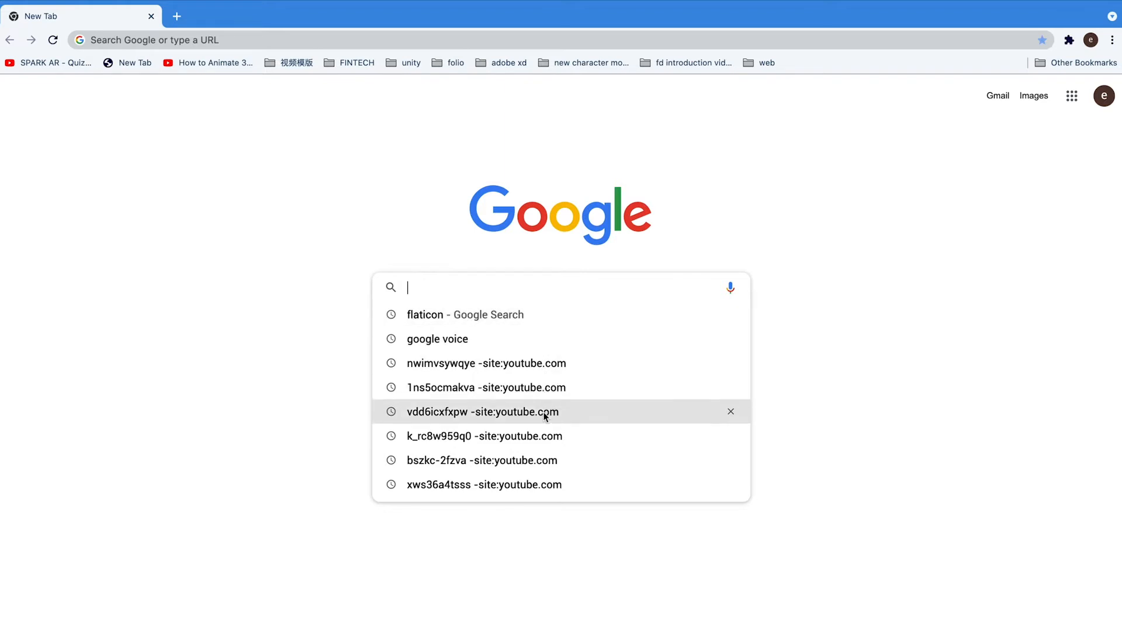
{"action": "mouse_move", "coordinate": [703, 413]}
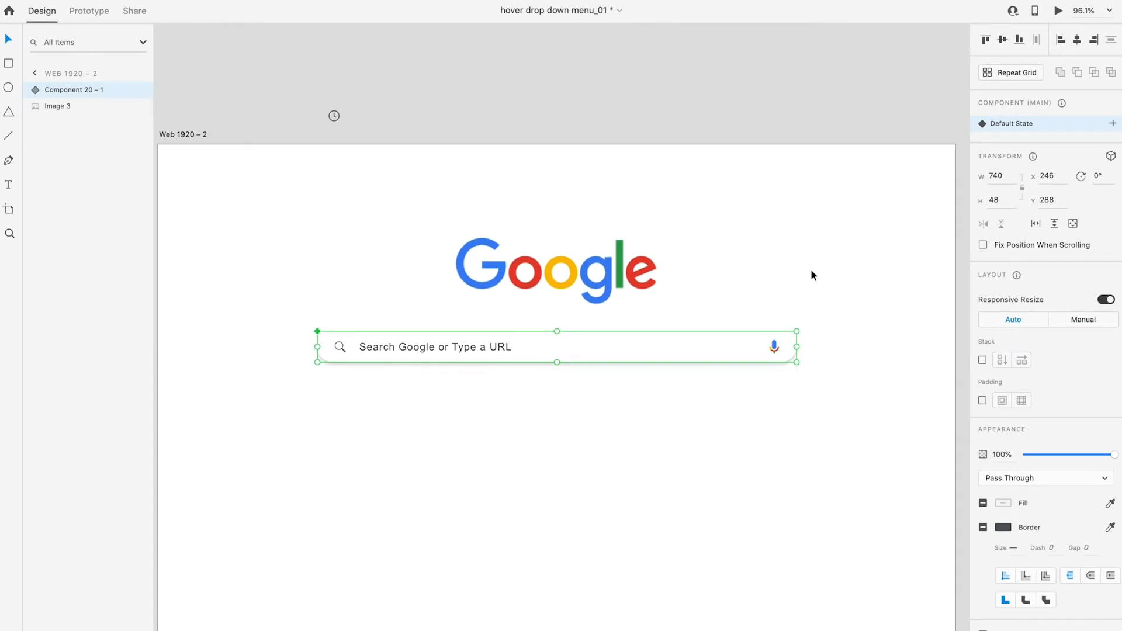
{"action": "mouse_move", "coordinate": [1114, 125]}
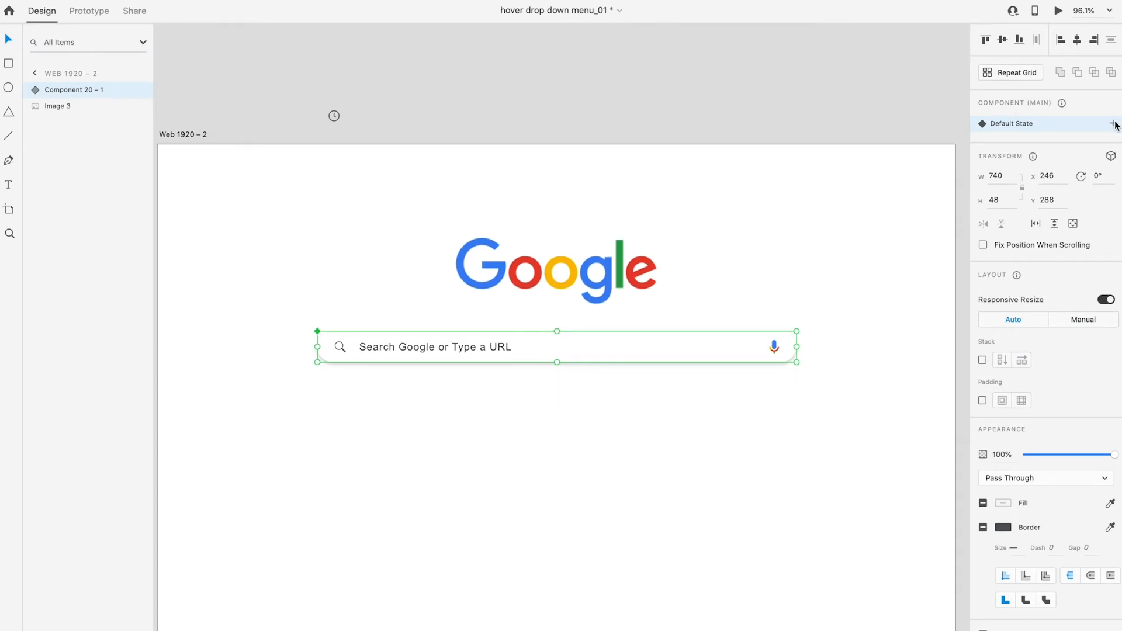
- Add a Hover State and stretch Rectangle 18 down to a 392-tall panel with corner radius 20
{"action": "left_click", "coordinate": [1112, 123]}
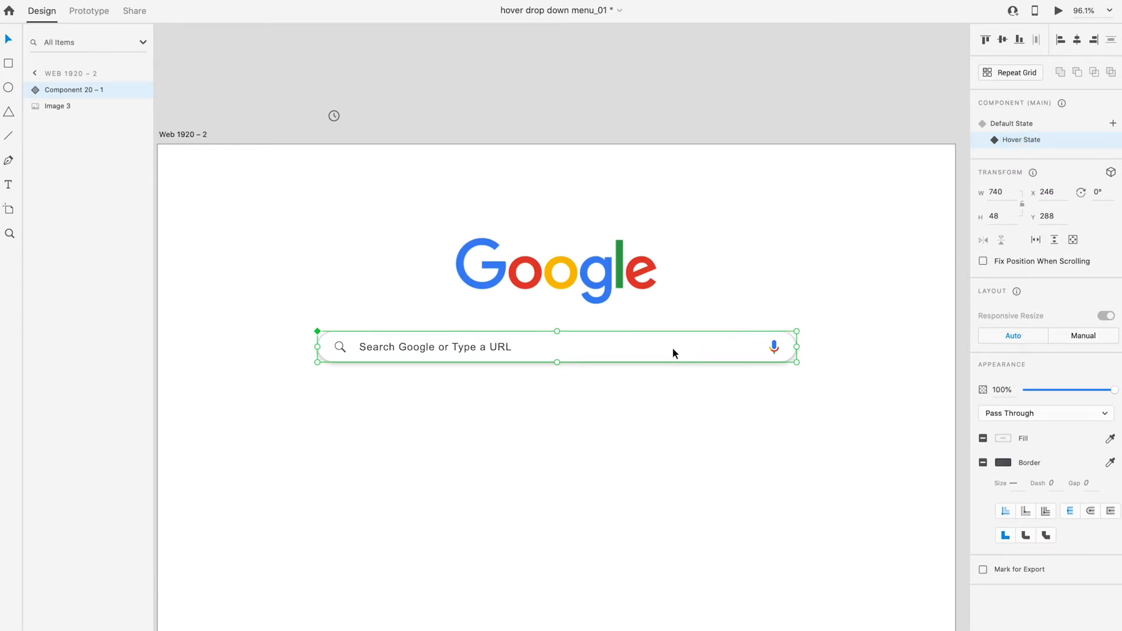
{"action": "double_click", "coordinate": [1023, 139]}
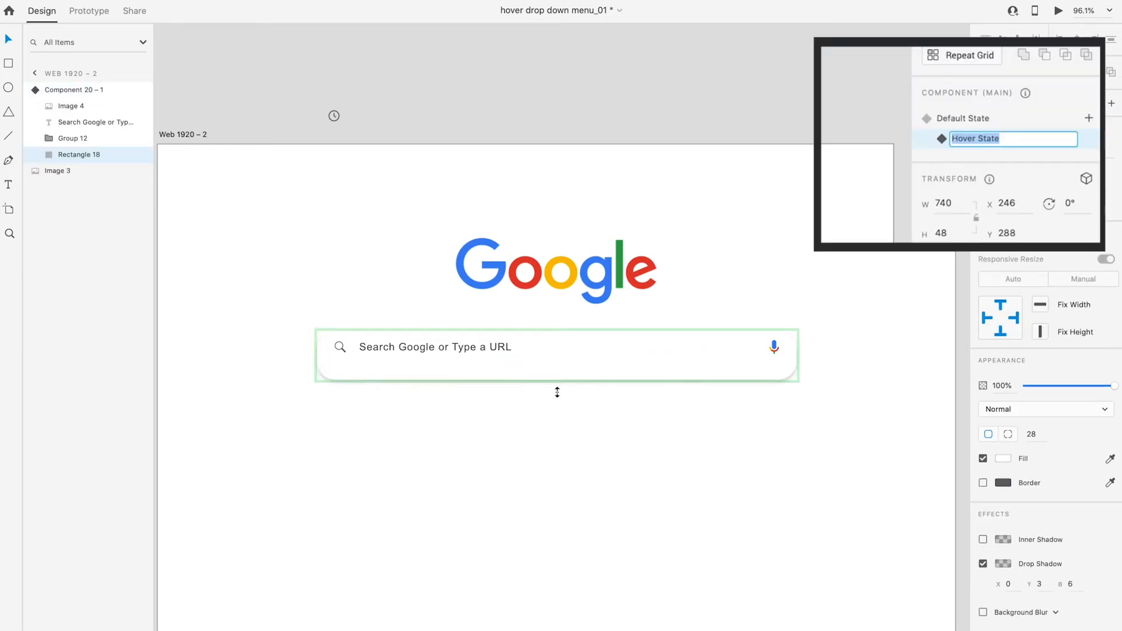
{"action": "left_click_drag", "start_coordinate": [557, 393], "coordinate": [571, 536]}
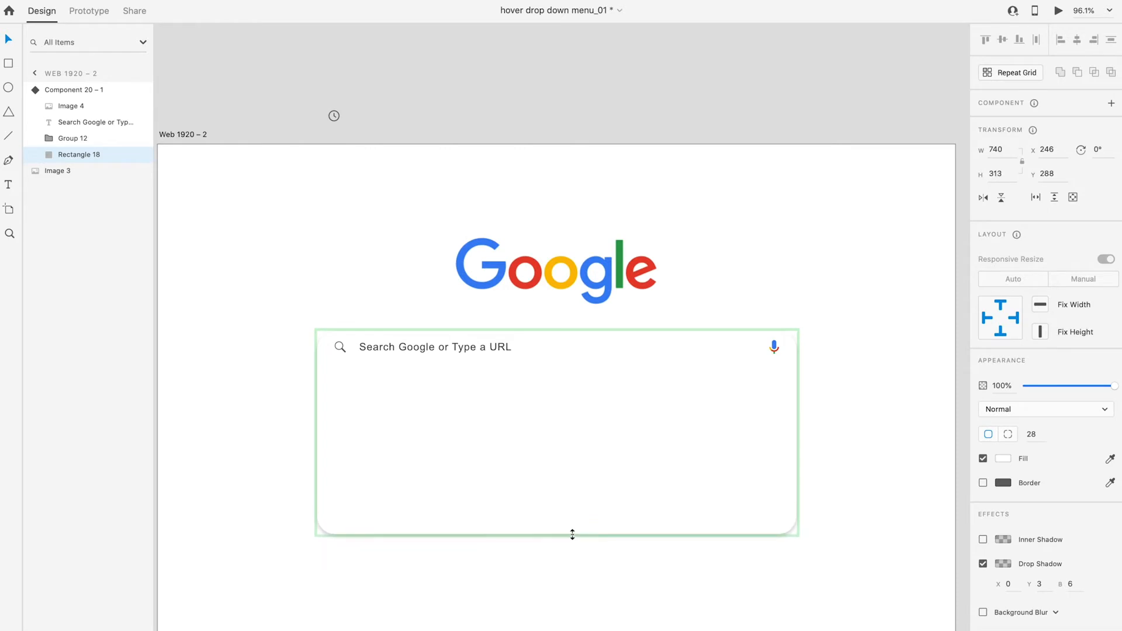
{"action": "left_click_drag", "start_coordinate": [573, 535], "coordinate": [573, 585]}
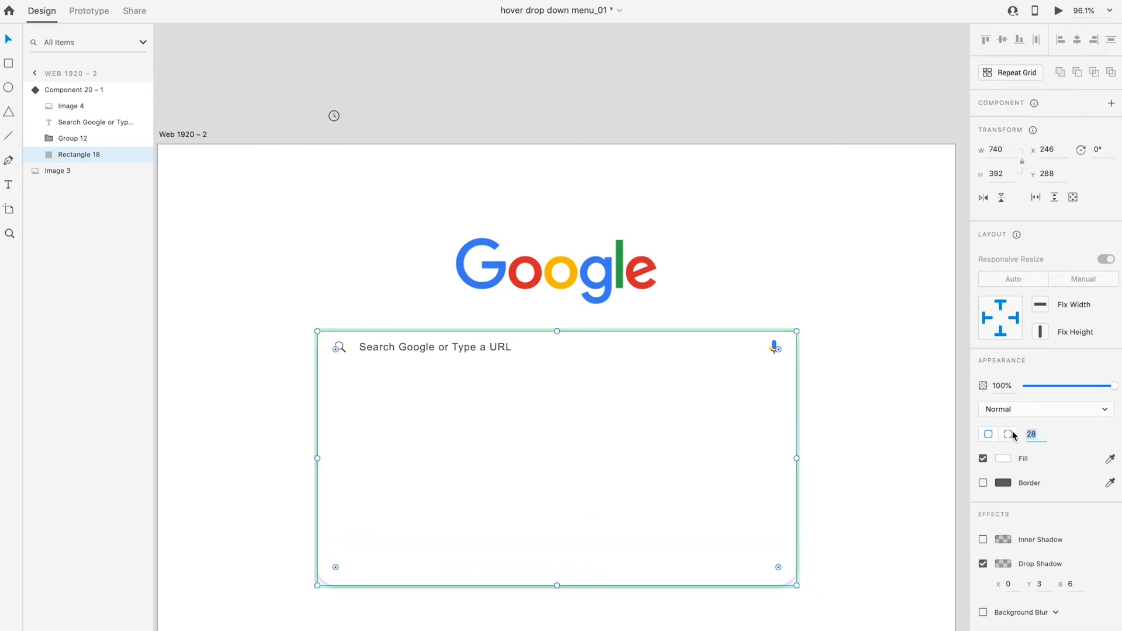
{"action": "type", "text": "20"}
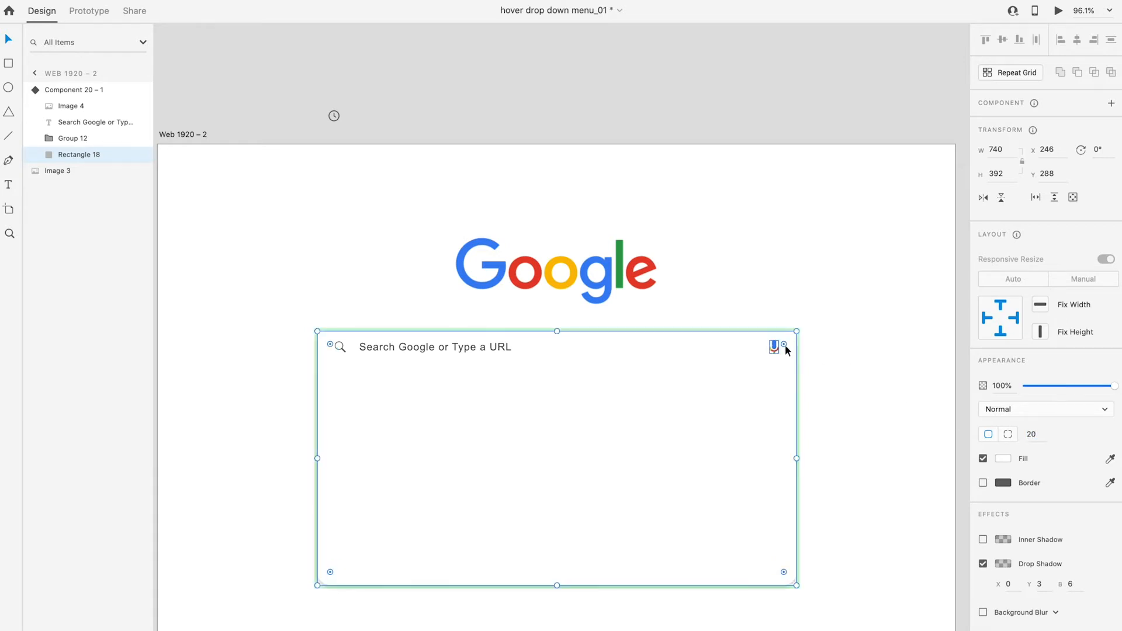
{"action": "mouse_move", "coordinate": [875, 353]}
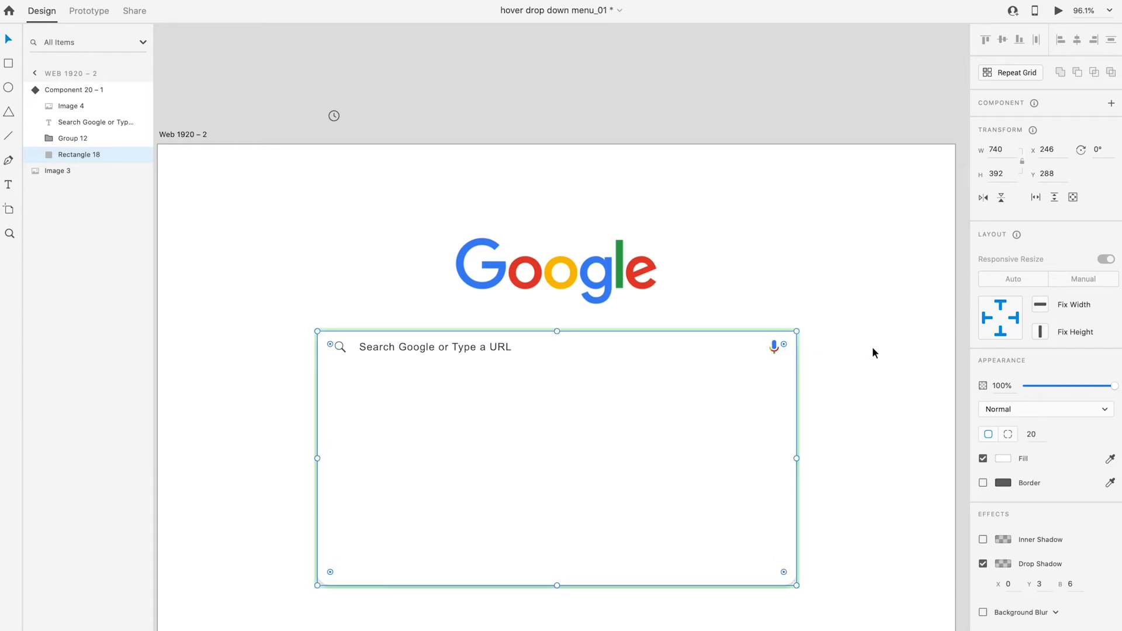
{"action": "mouse_move", "coordinate": [11, 77]}
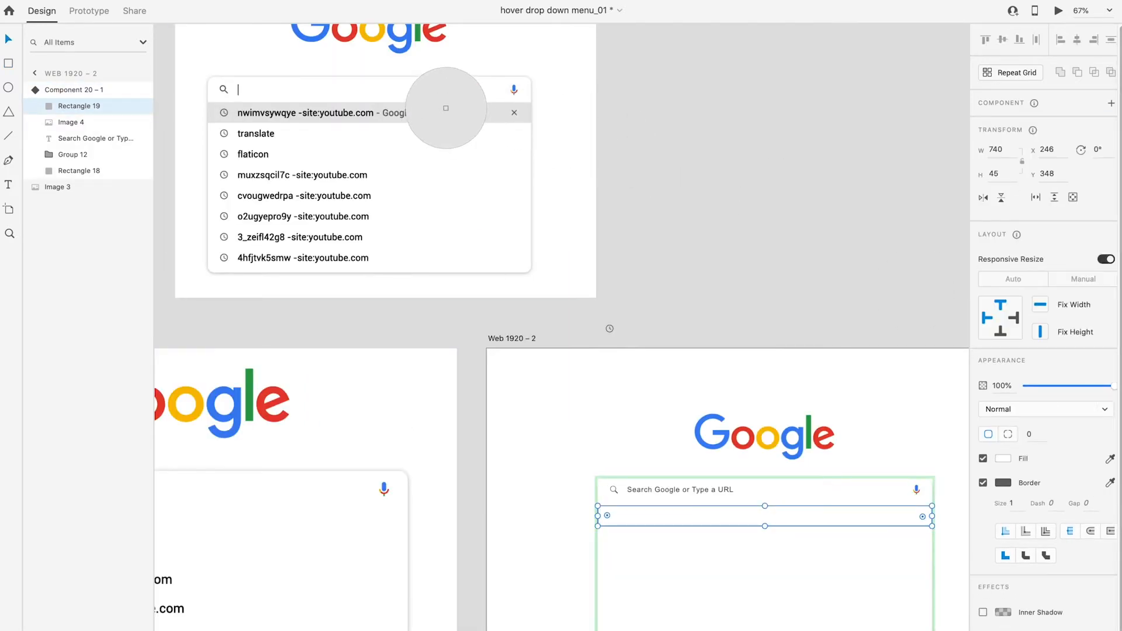
- Fill the 740×45 suggestion row with the sampled Chrome grey and place a clock icon in it
{"action": "left_click", "coordinate": [984, 483]}
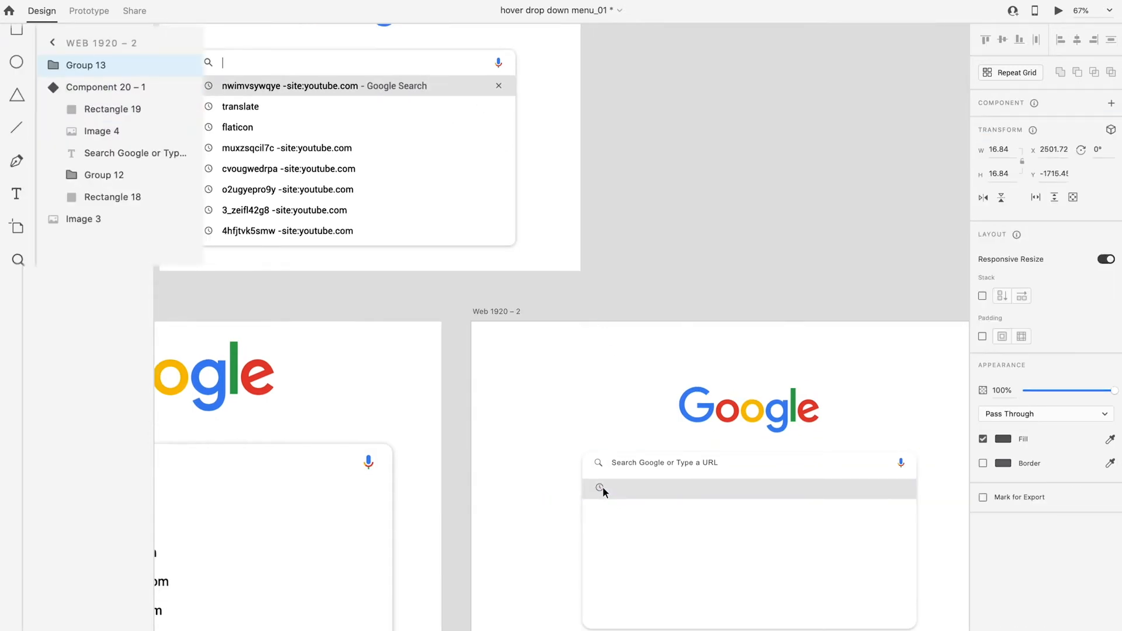
{"action": "left_click", "coordinate": [601, 488]}
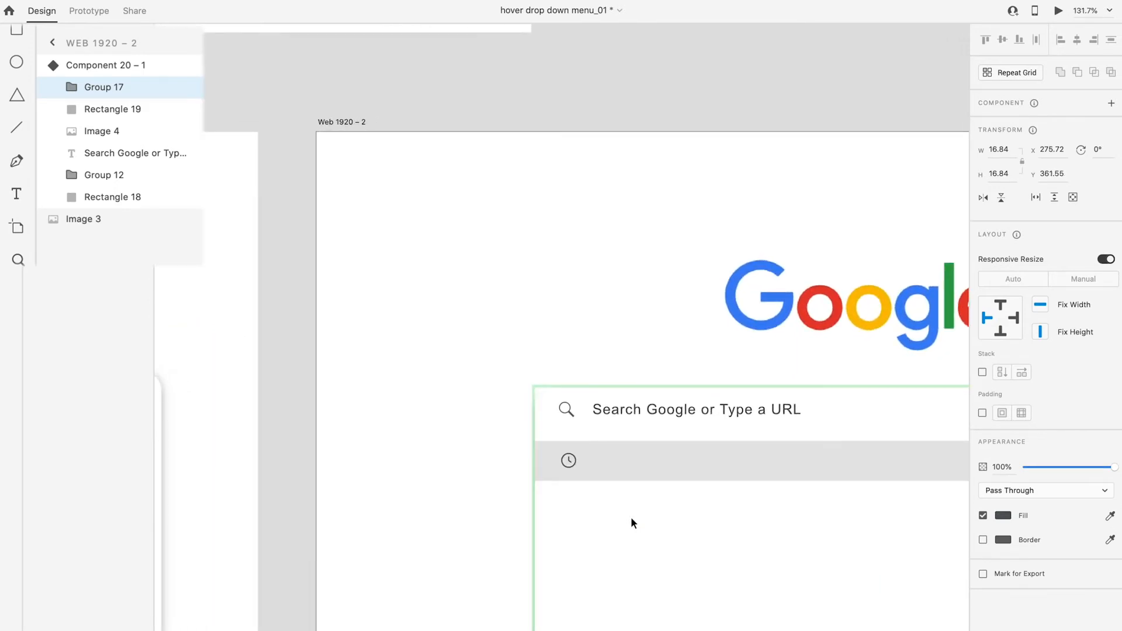
- Extend the suggestion text to 'Adasfdsgdsg-site:youtube.com' and finish editing
{"action": "scroll", "scroll_direction": "down", "scroll_amount": 3}
{"action": "type", "text": "Adasfdsgdsg"}
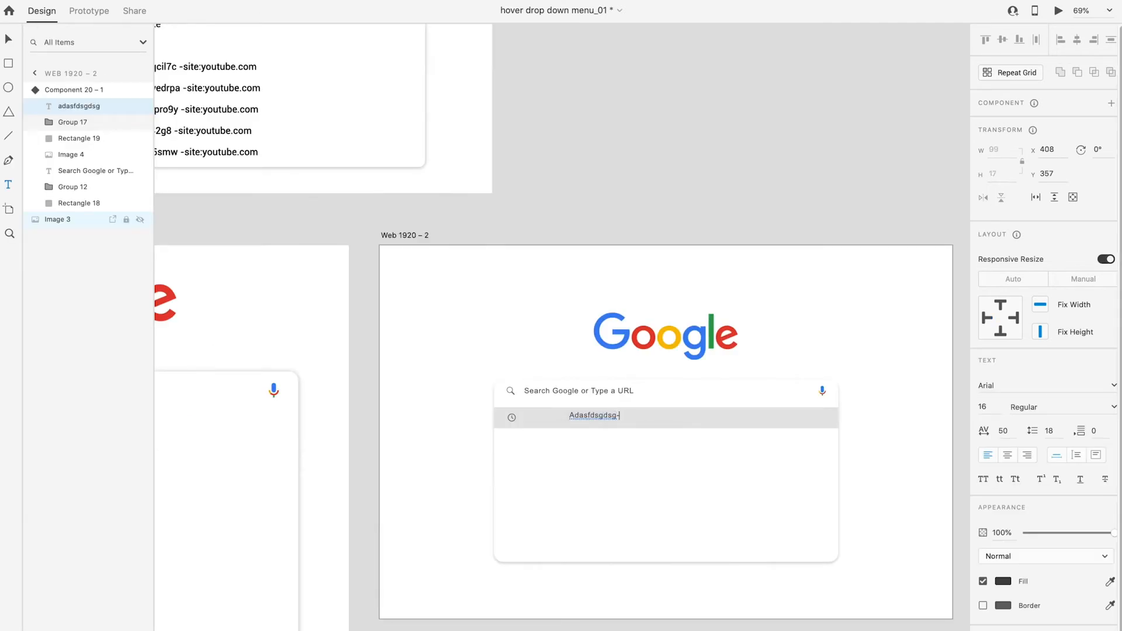
{"action": "type", "text": "-site:"}
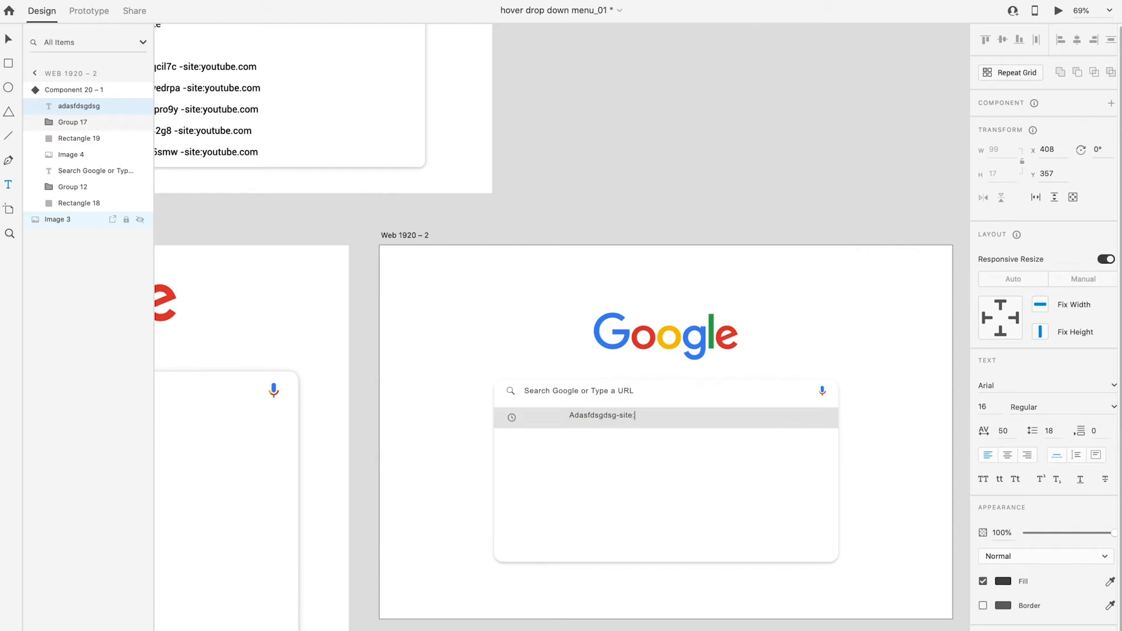
{"action": "type", "text": "youtube.com"}
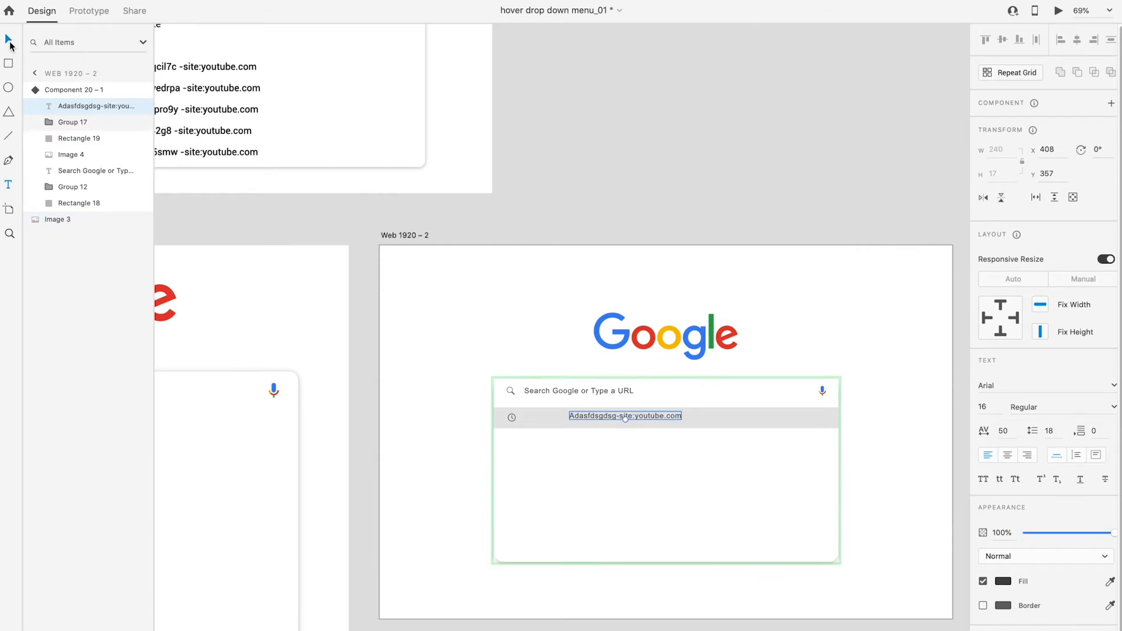
{"action": "left_click", "coordinate": [1002, 581]}
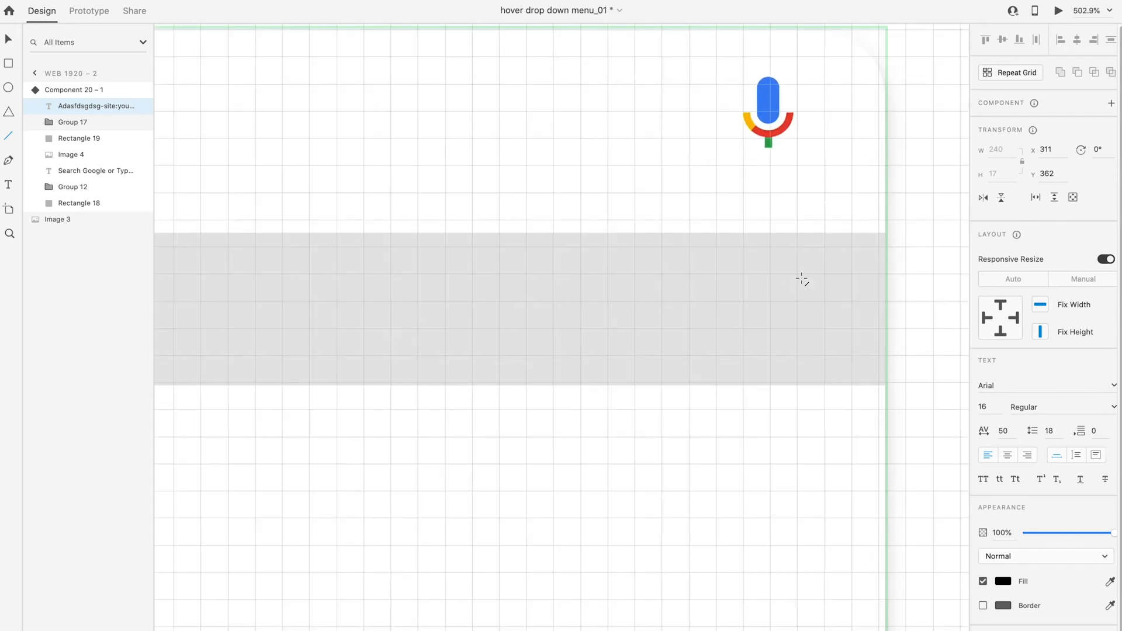
- Draw a close cross at the row's right end and set Rectangle 19's opacity to 0%
{"action": "left_click_drag", "start_coordinate": [796, 273], "coordinate": [852, 328]}
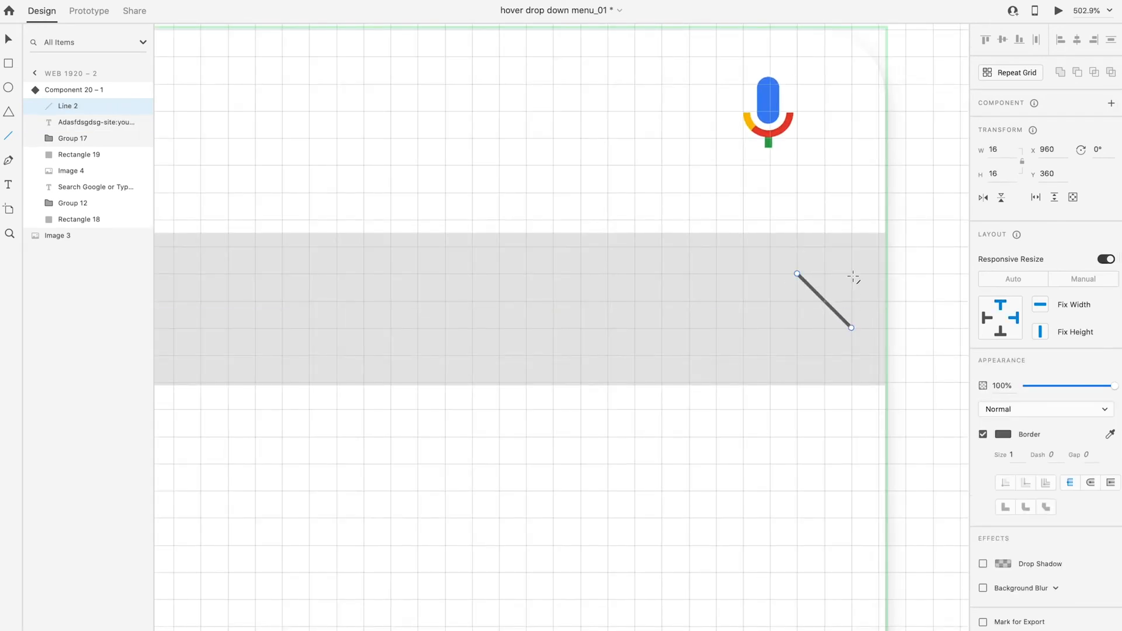
{"action": "left_click_drag", "start_coordinate": [851, 273], "coordinate": [796, 330]}
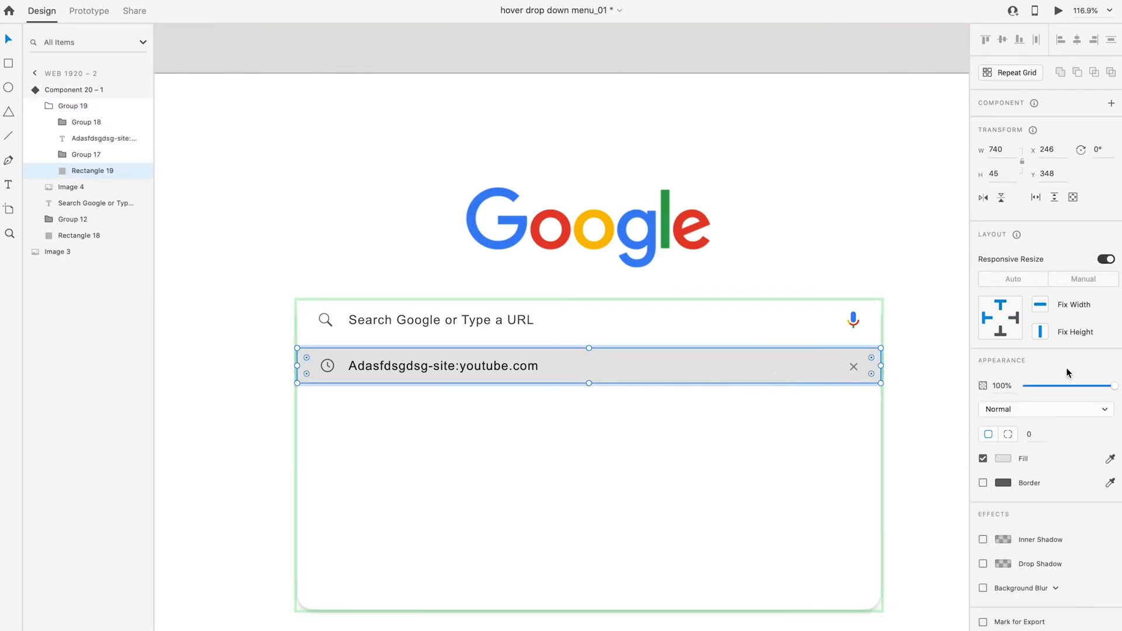
{"action": "left_click_drag", "start_coordinate": [1101, 386], "coordinate": [1027, 386]}
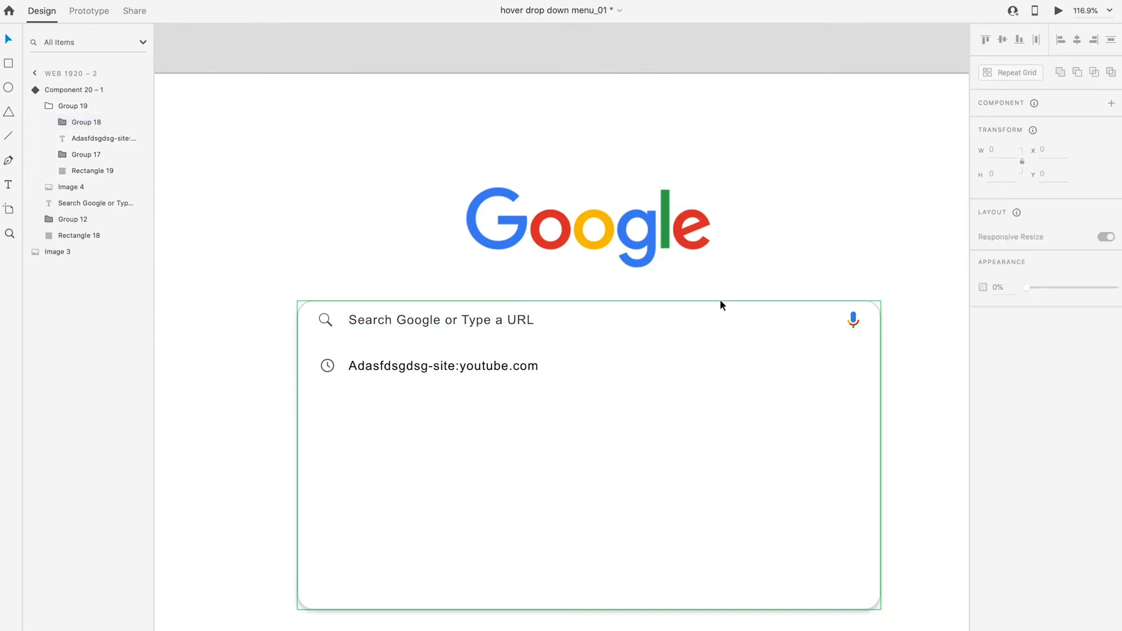
{"action": "left_click", "coordinate": [1060, 10]}
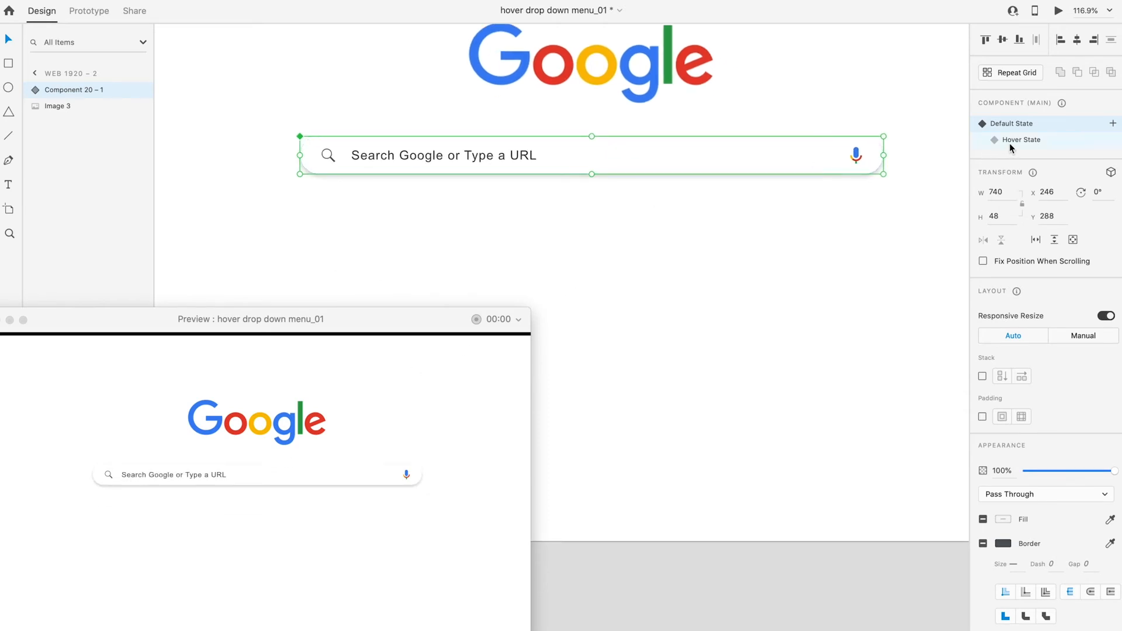
- Add a Hover State to Component 21 and raise Rectangle 19's opacity so the grey shows
{"action": "left_click", "coordinate": [1022, 139]}
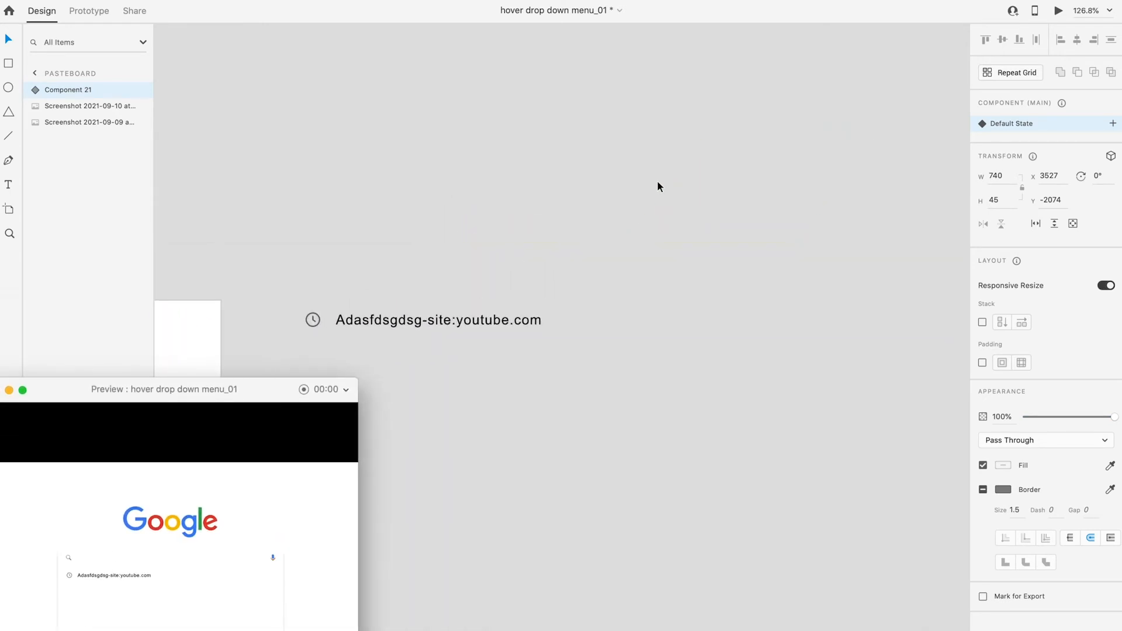
{"action": "left_click", "coordinate": [1114, 123]}
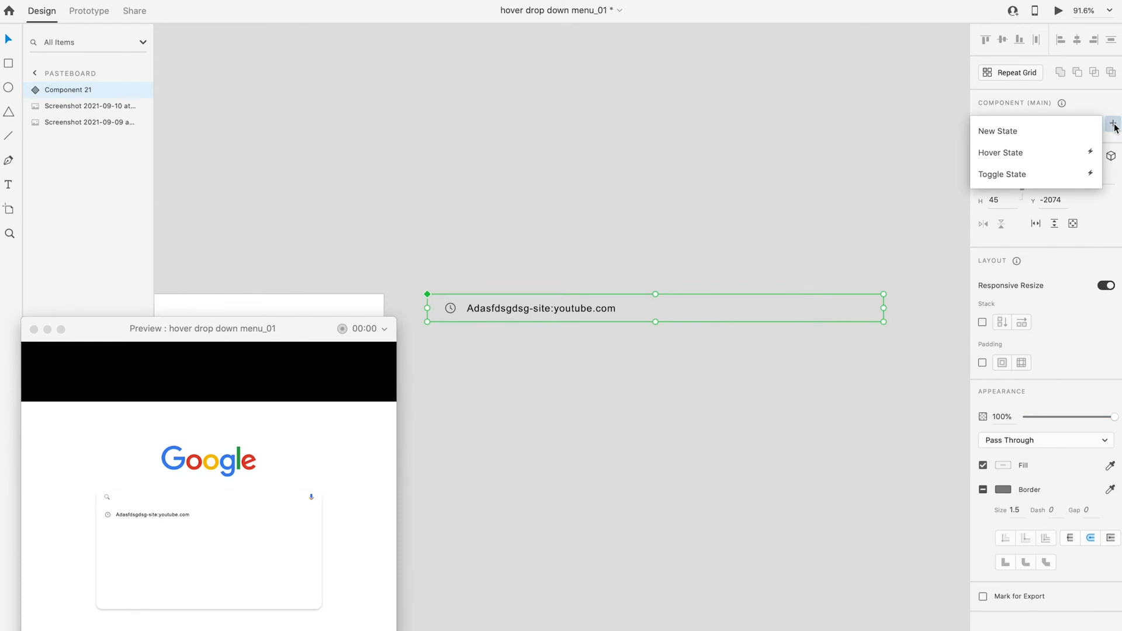
{"action": "left_click", "coordinate": [1002, 152]}
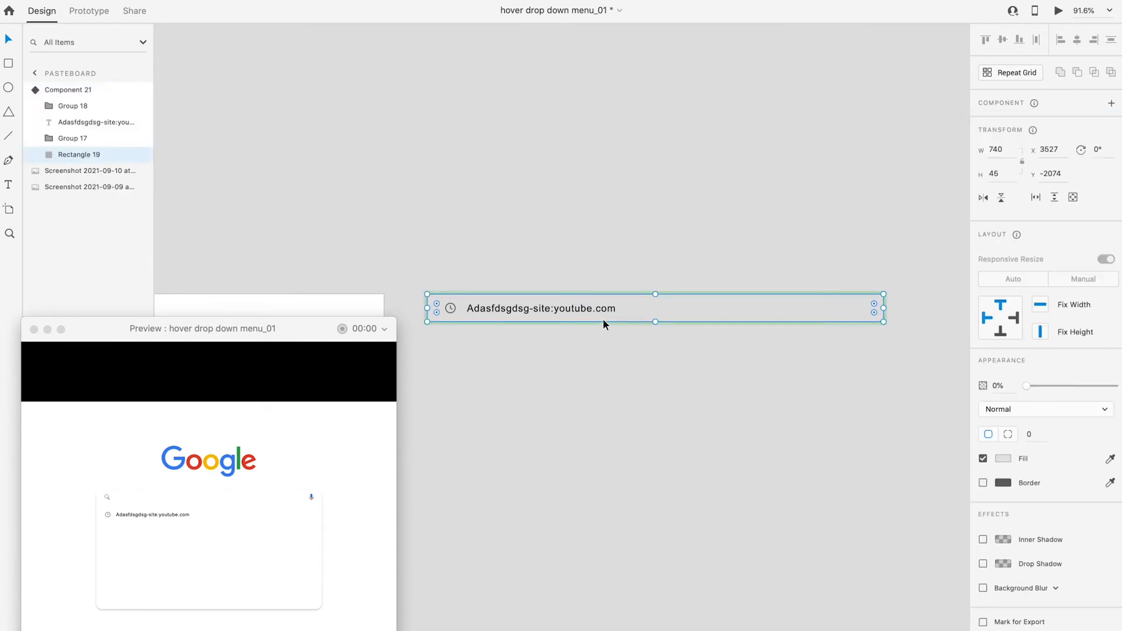
{"action": "left_click_drag", "start_coordinate": [1025, 384], "coordinate": [1107, 384]}
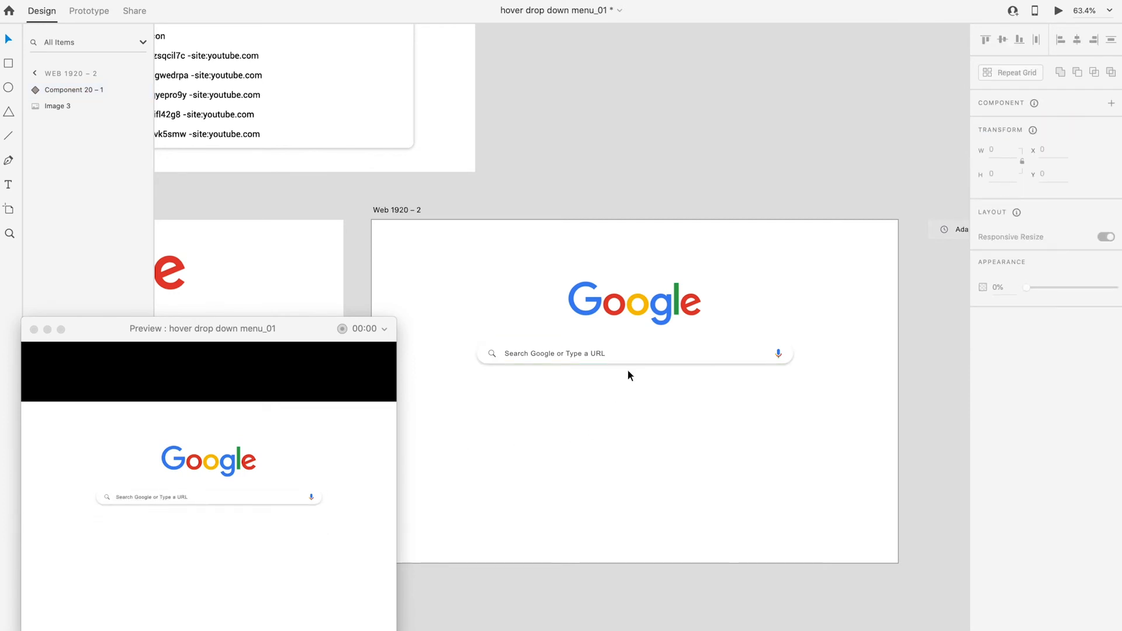
- In Hover State, repeat-grid the suggestion row to seven entries, then return to Default State
{"action": "left_click", "coordinate": [74, 90]}
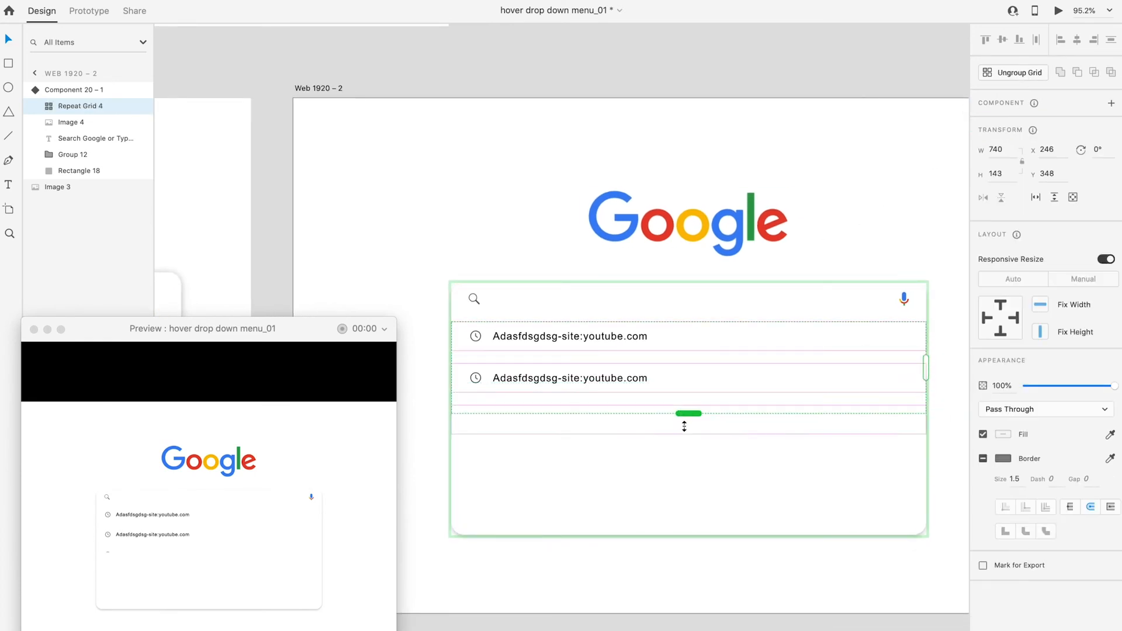
{"action": "left_click_drag", "start_coordinate": [689, 412], "coordinate": [690, 531]}
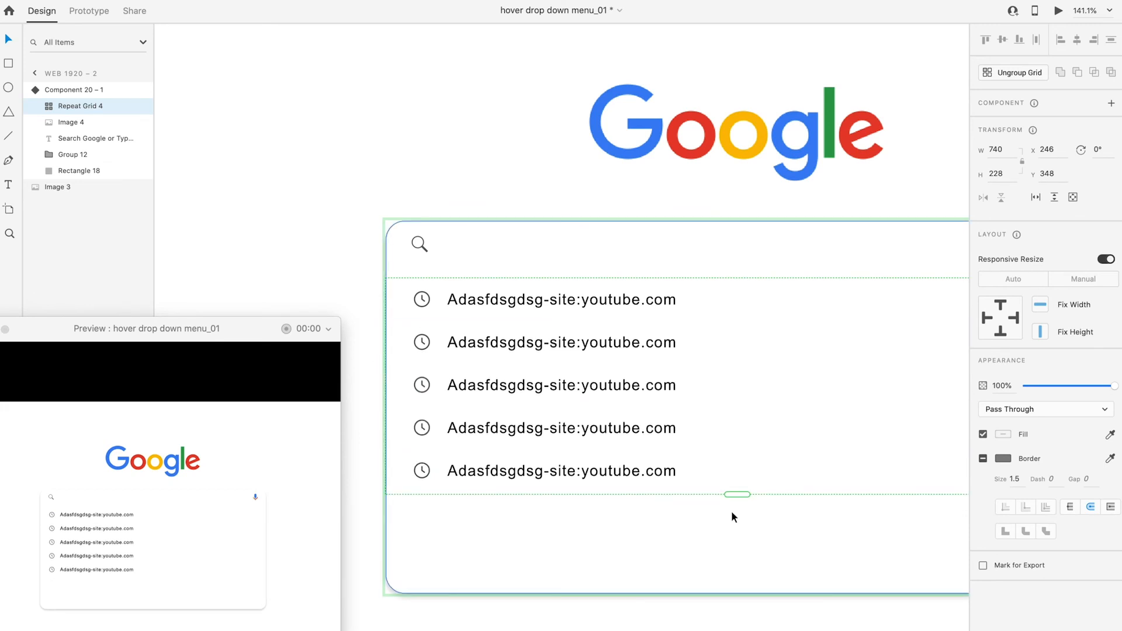
{"action": "left_click_drag", "start_coordinate": [738, 493], "coordinate": [737, 590]}
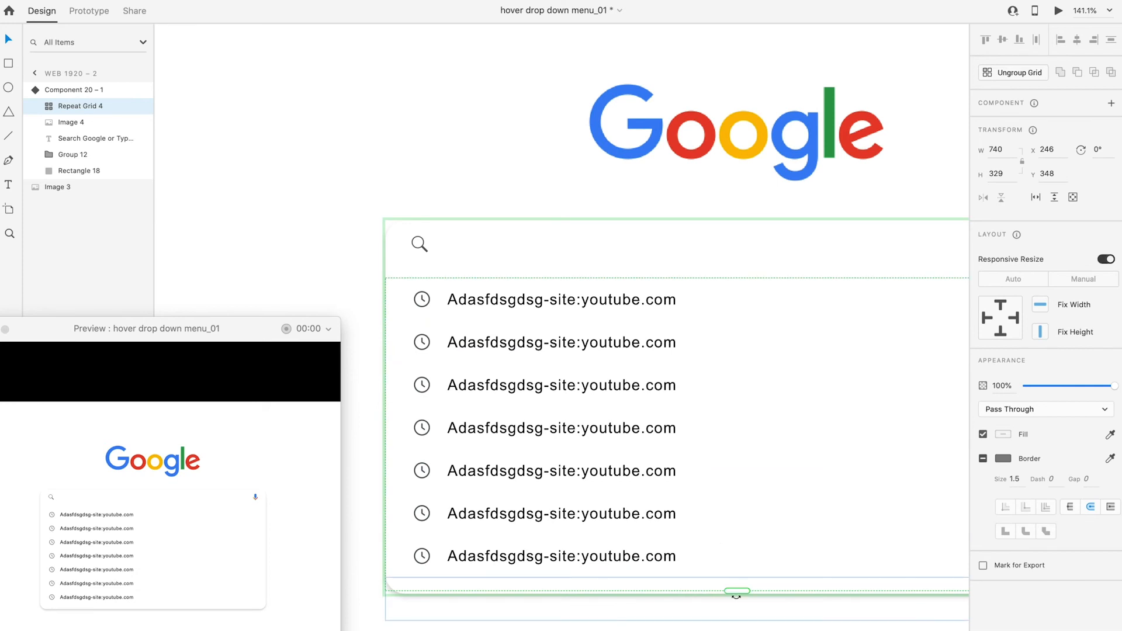
{"action": "left_click", "coordinate": [77, 90]}
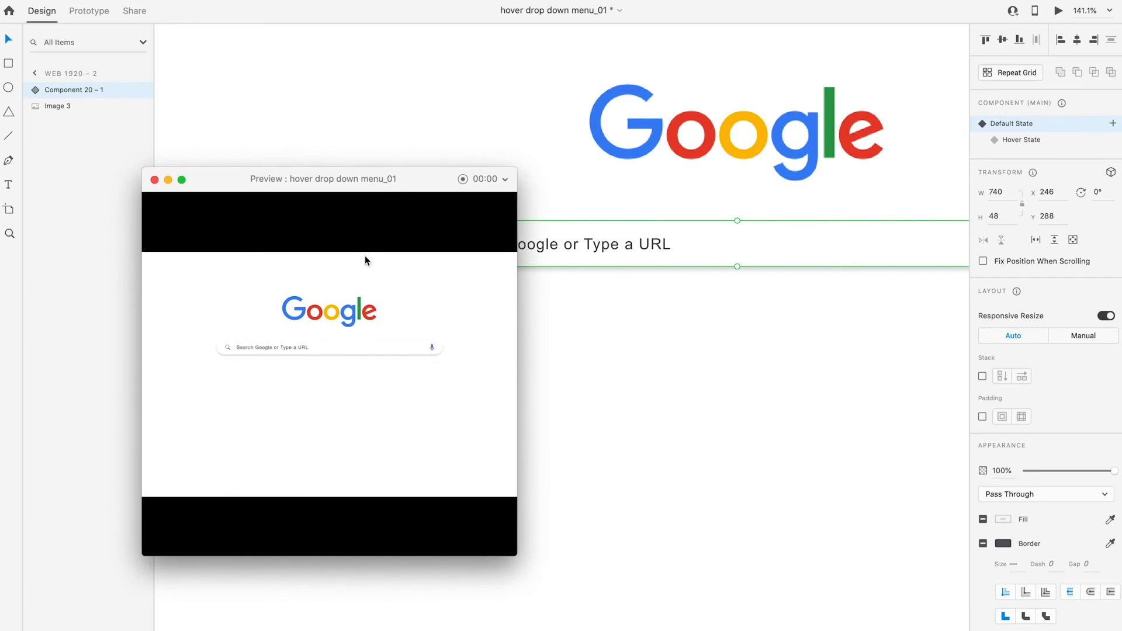
{"action": "mouse_move", "coordinate": [362, 346]}
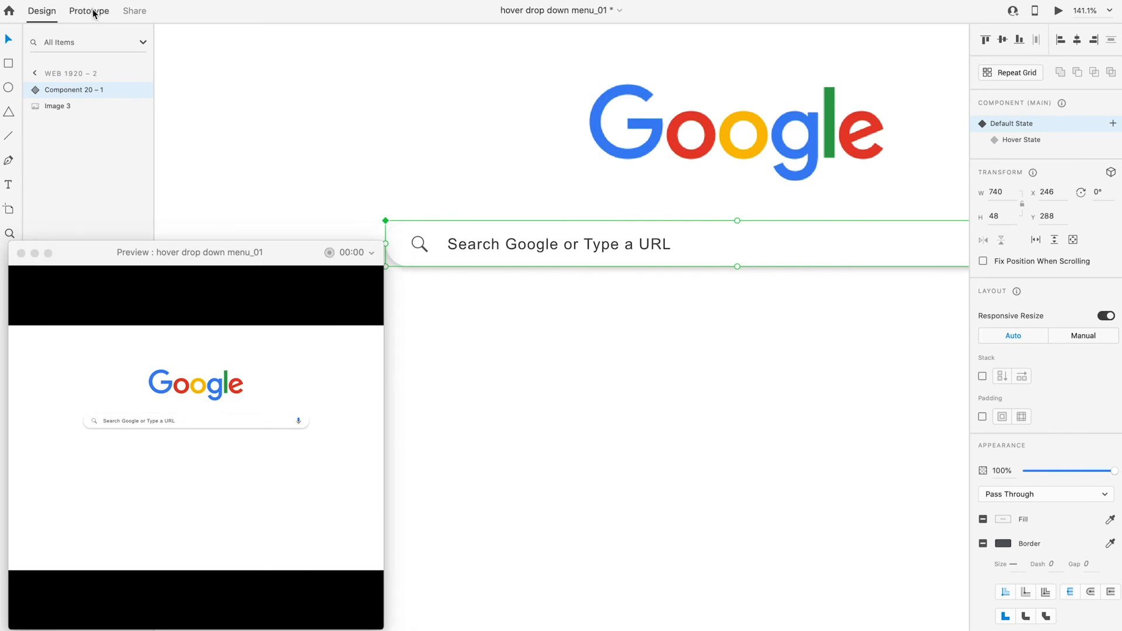
- In Prototype, set a Hover trigger to Hover State with a Transition type, then return to Design
{"action": "left_click", "coordinate": [89, 11]}
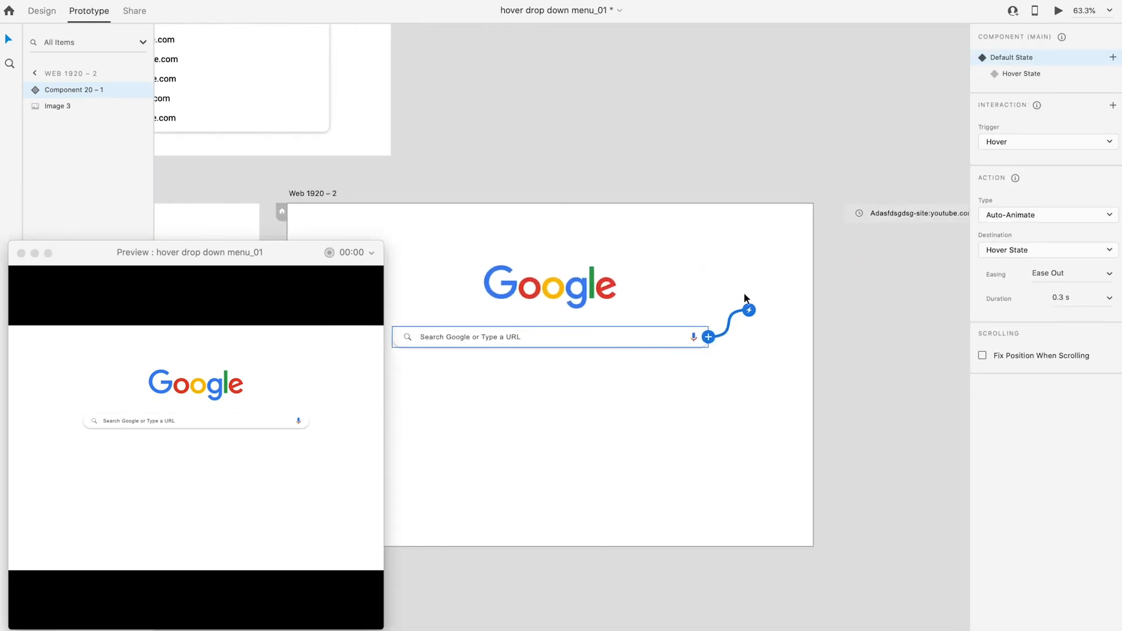
{"action": "left_click", "coordinate": [1045, 215]}
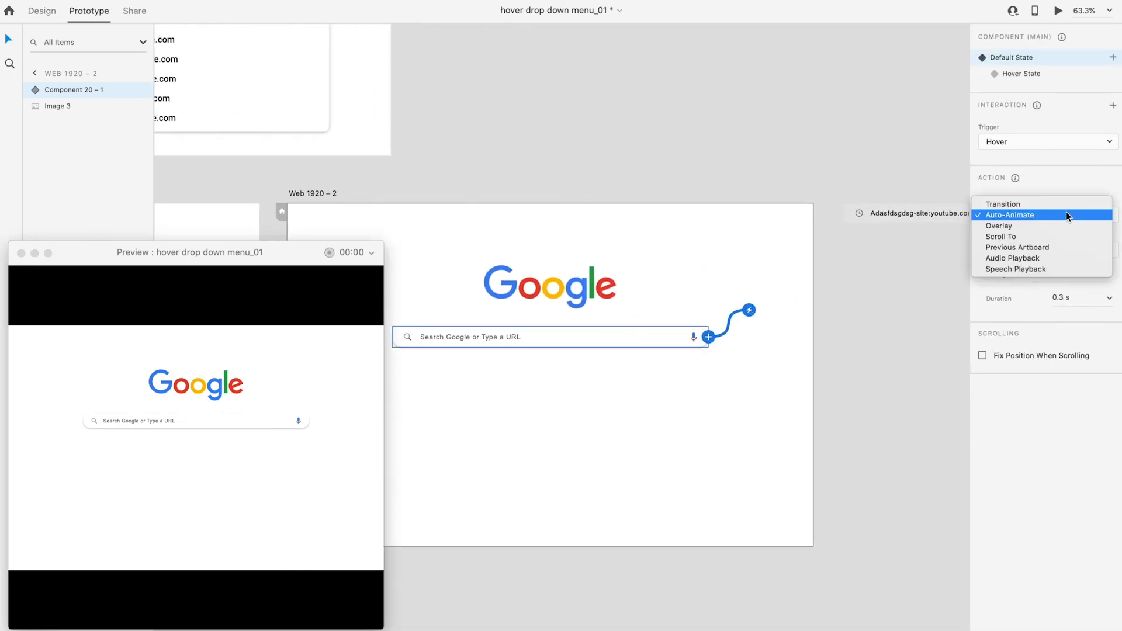
{"action": "left_click", "coordinate": [1003, 204]}
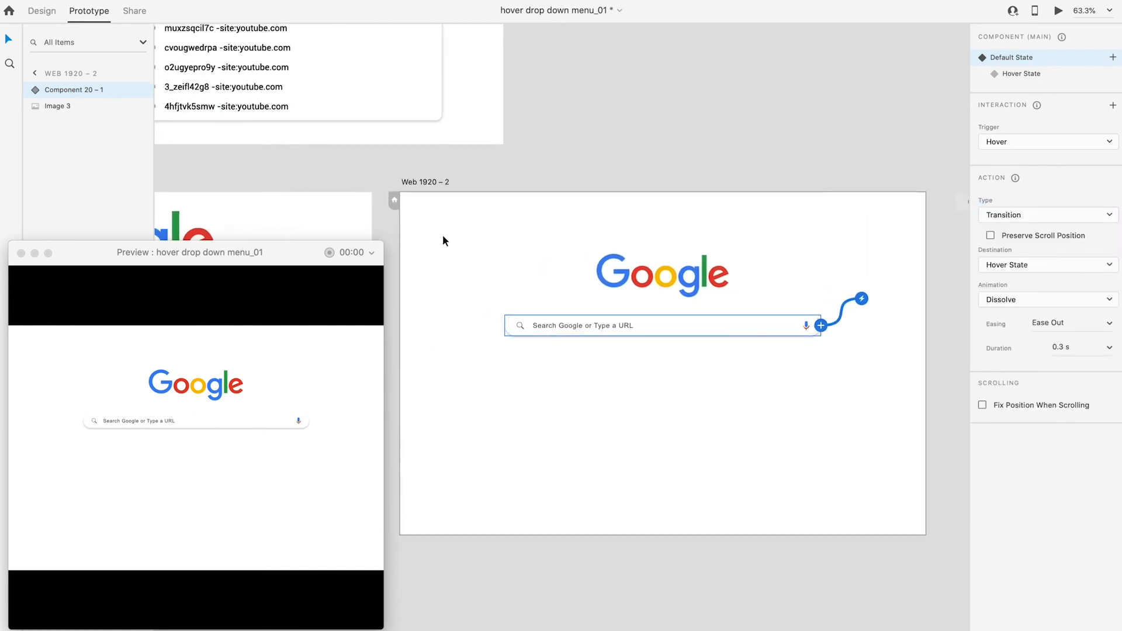
{"action": "mouse_move", "coordinate": [195, 421]}
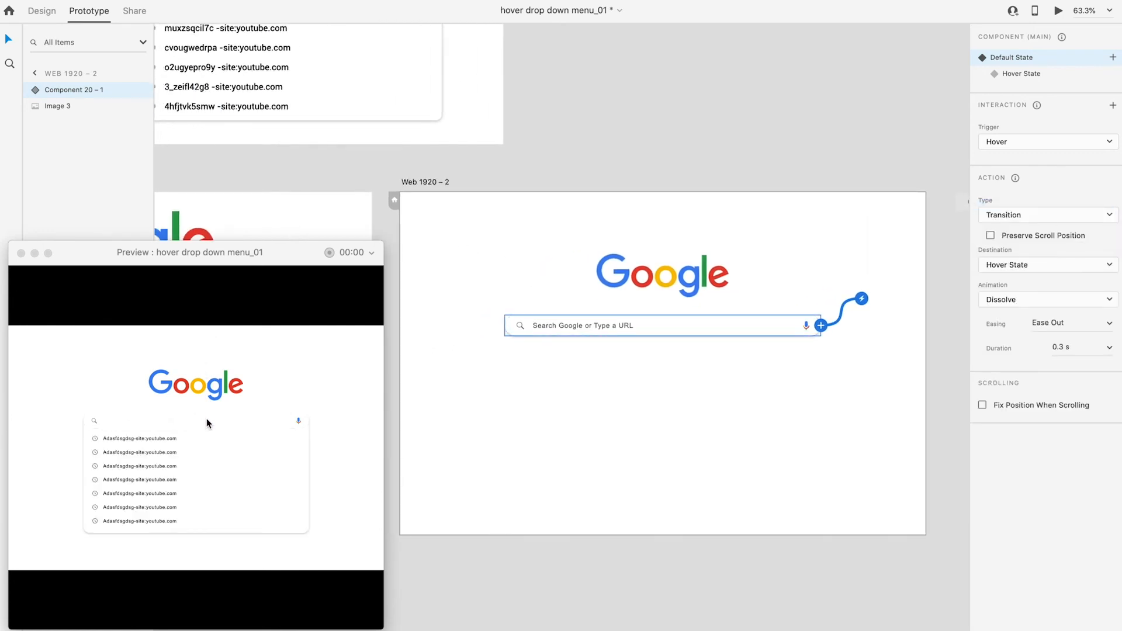
{"action": "mouse_move", "coordinate": [238, 426]}
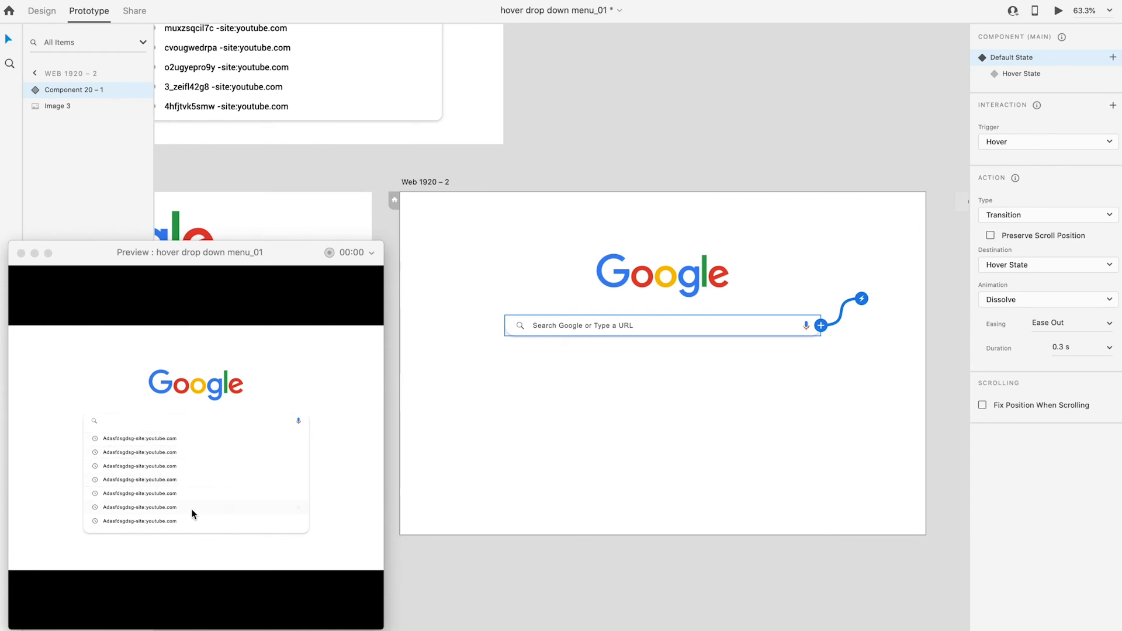
{"action": "mouse_move", "coordinate": [193, 479]}
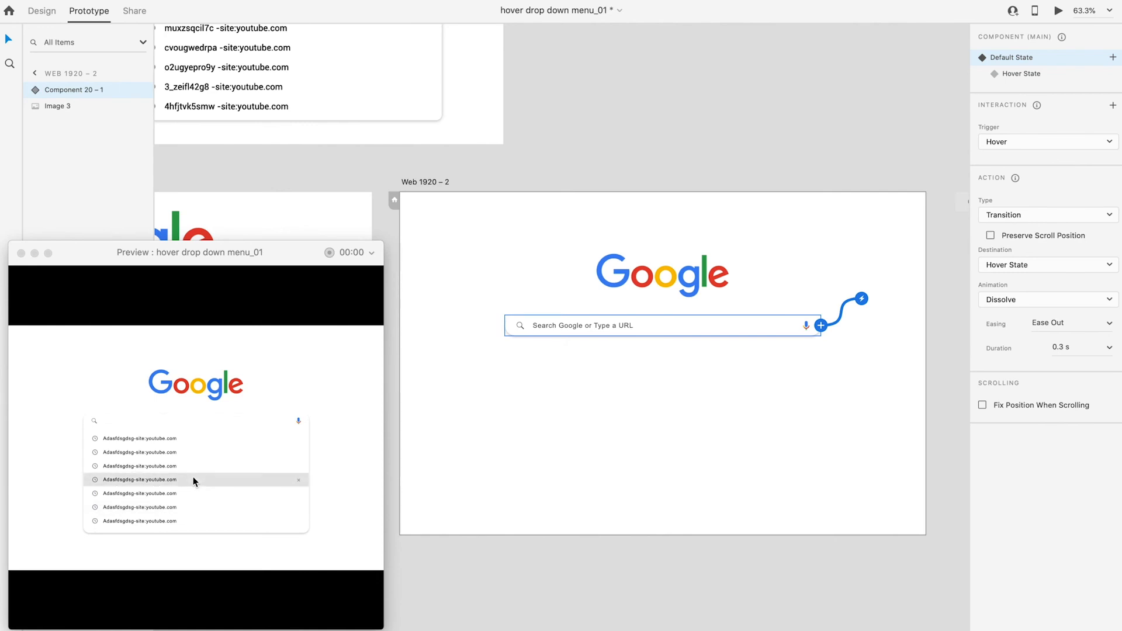
{"action": "left_click", "coordinate": [41, 11]}
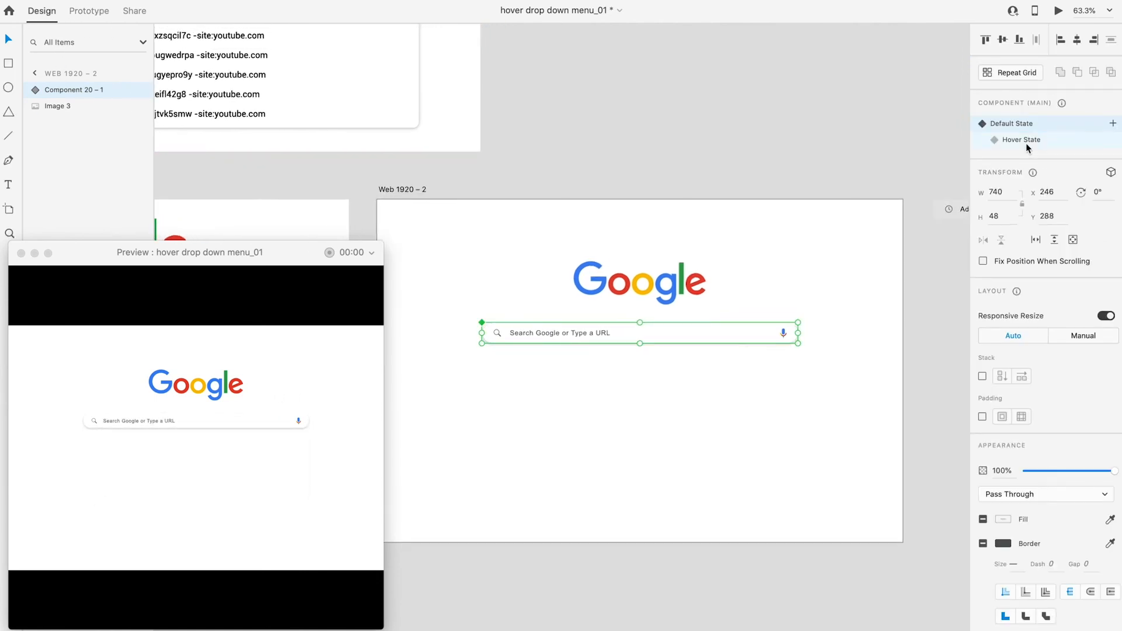
- Make the suggestion repeat grid a vertical scroll group with a shortened viewport that cuts off the last suggestion
{"action": "left_click", "coordinate": [1021, 139]}
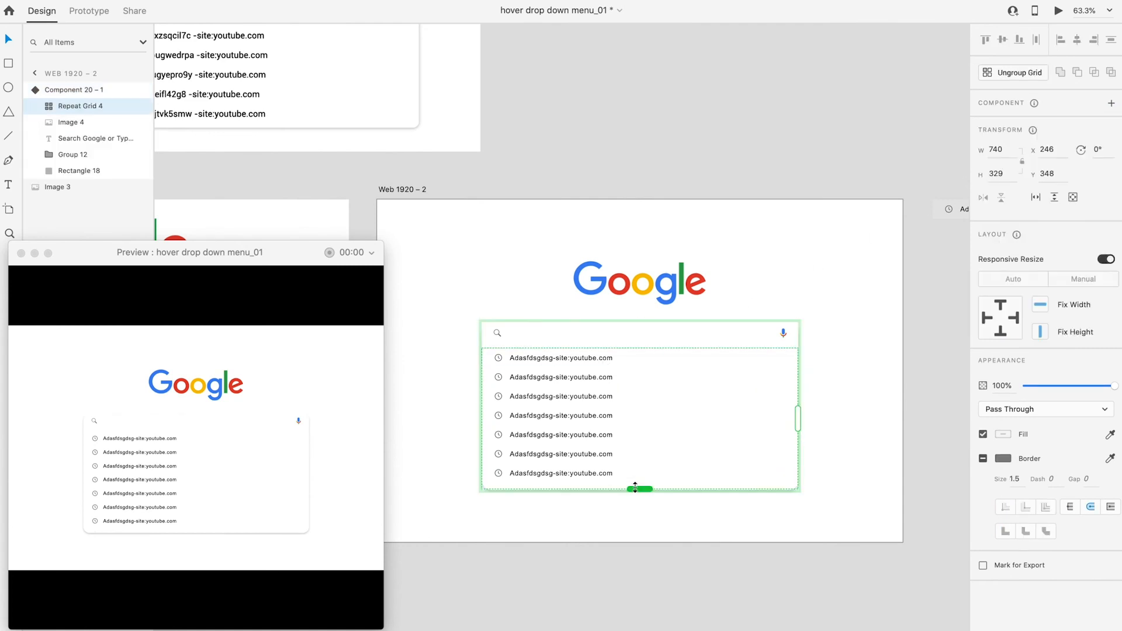
{"action": "left_click_drag", "start_coordinate": [640, 488], "coordinate": [639, 582]}
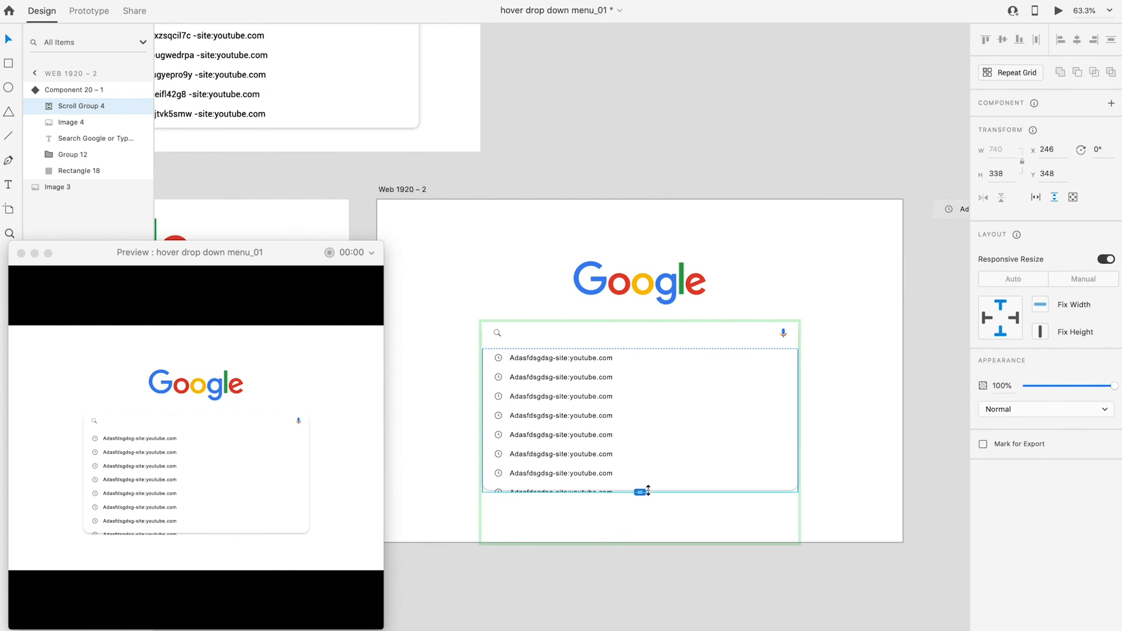
{"action": "left_click_drag", "start_coordinate": [640, 491], "coordinate": [641, 356]}
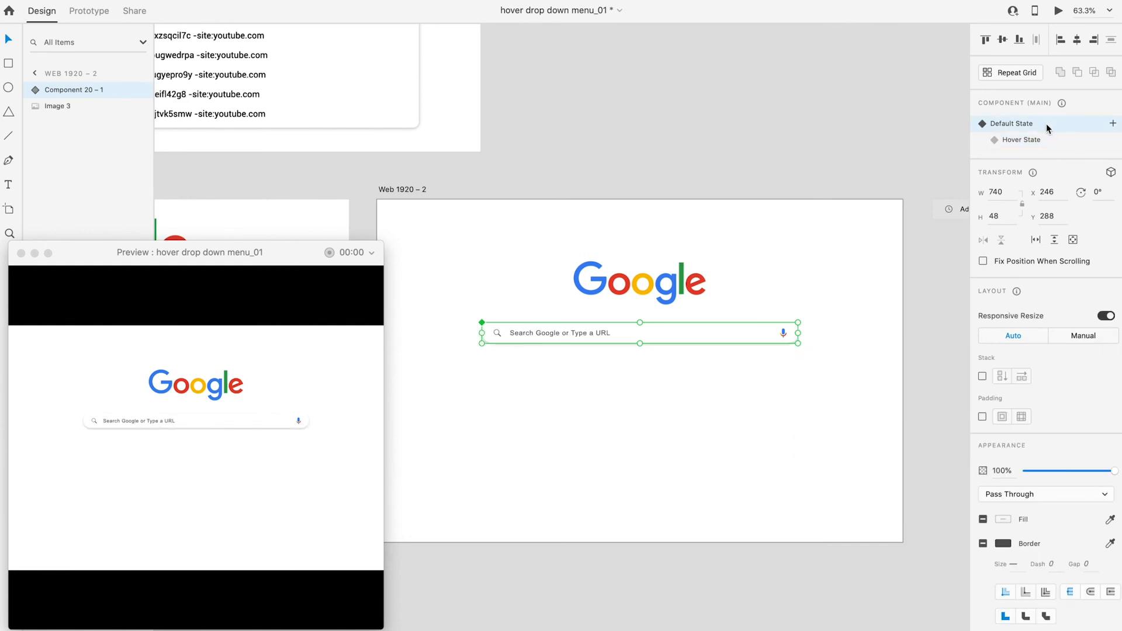
{"action": "mouse_move", "coordinate": [196, 421]}
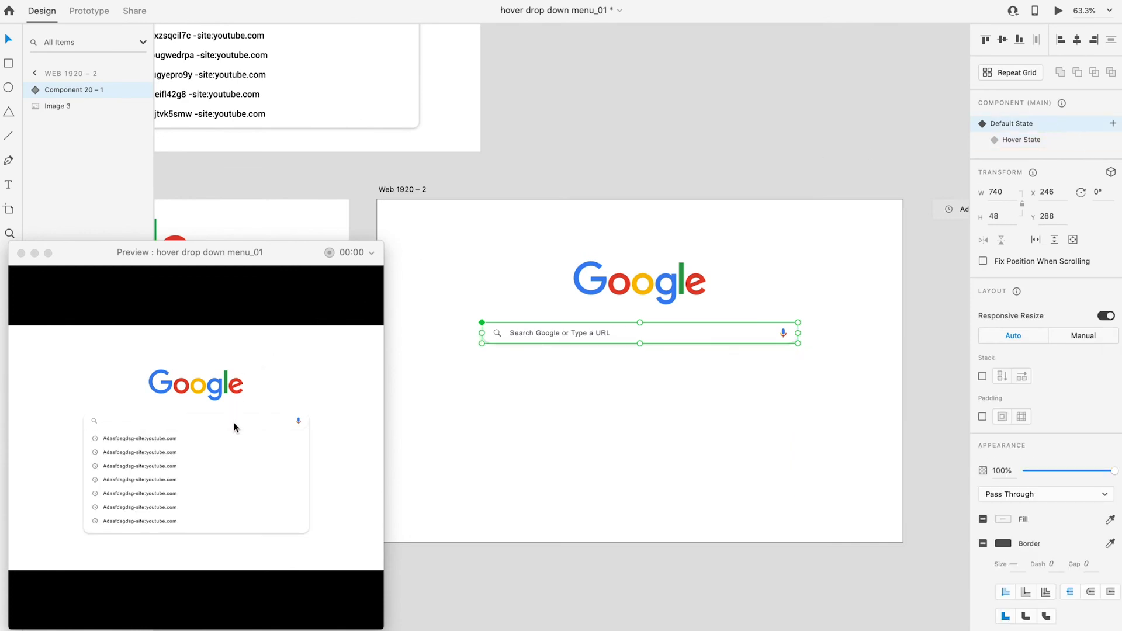